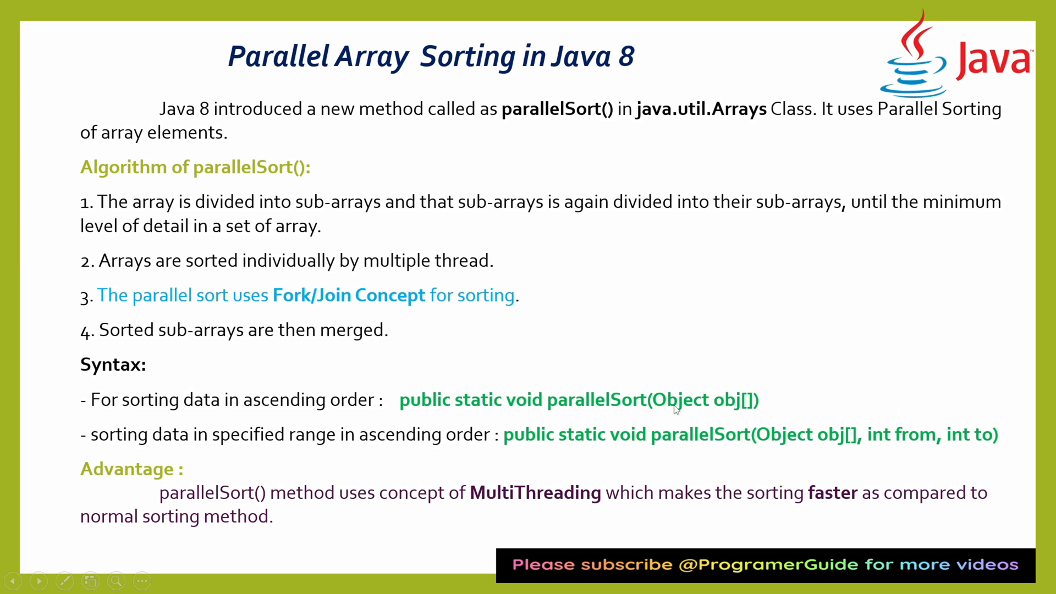
mouse_move(411, 416)
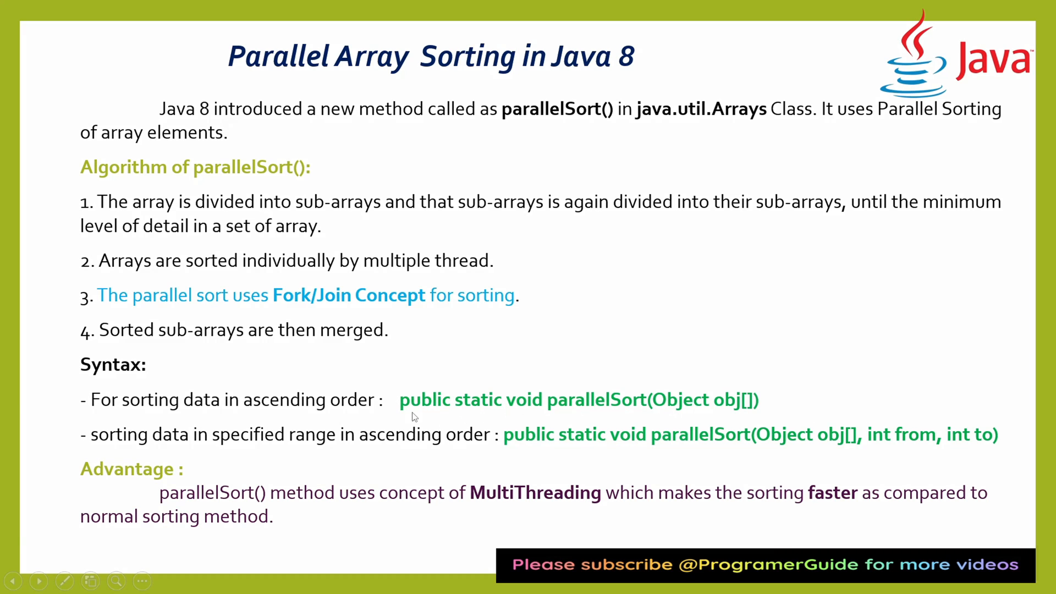
mouse_move(736, 415)
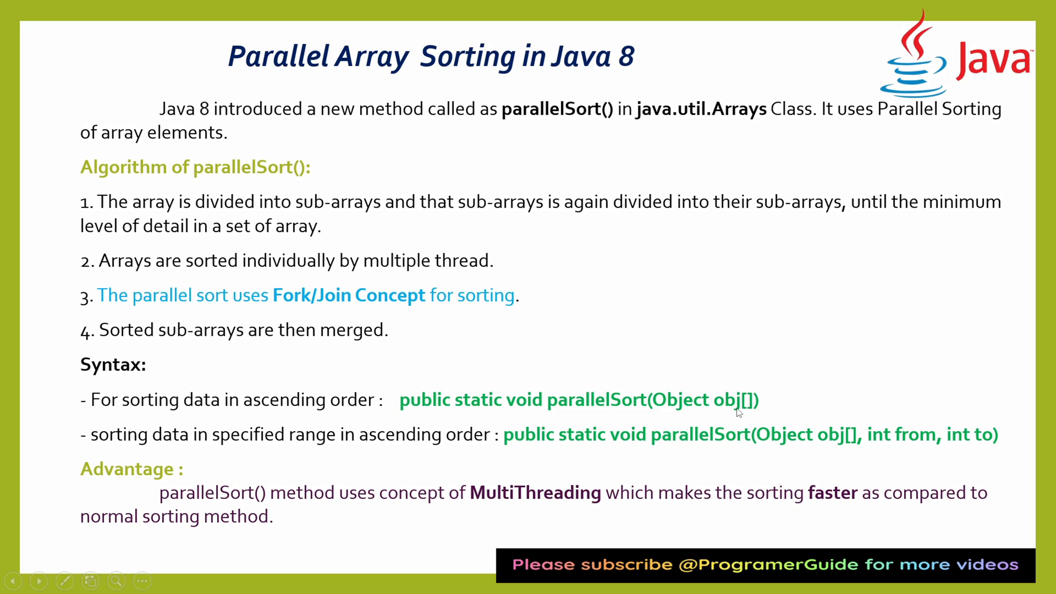
mouse_move(600, 421)
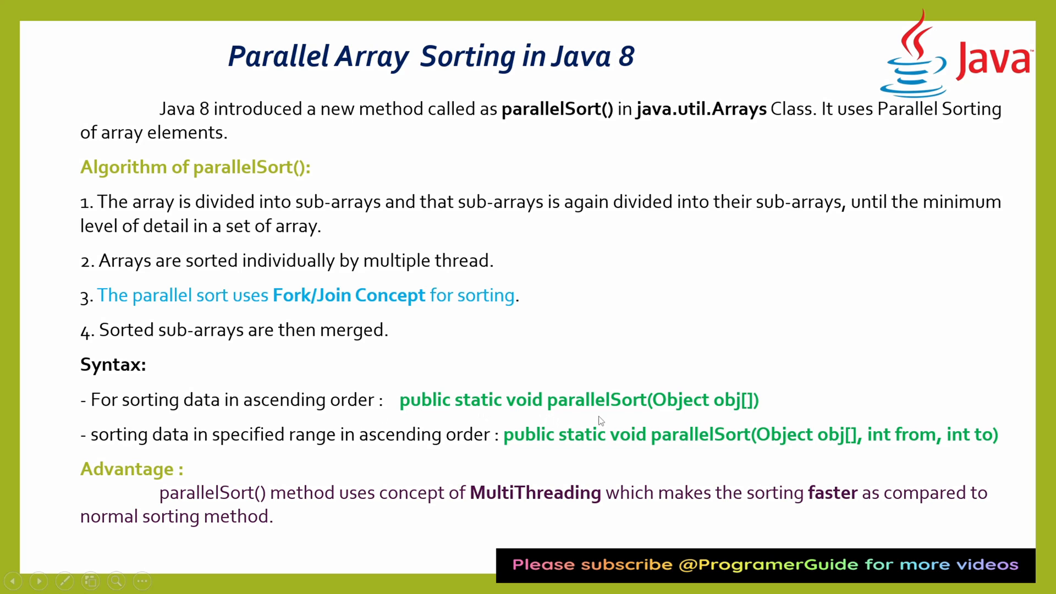
mouse_move(167, 448)
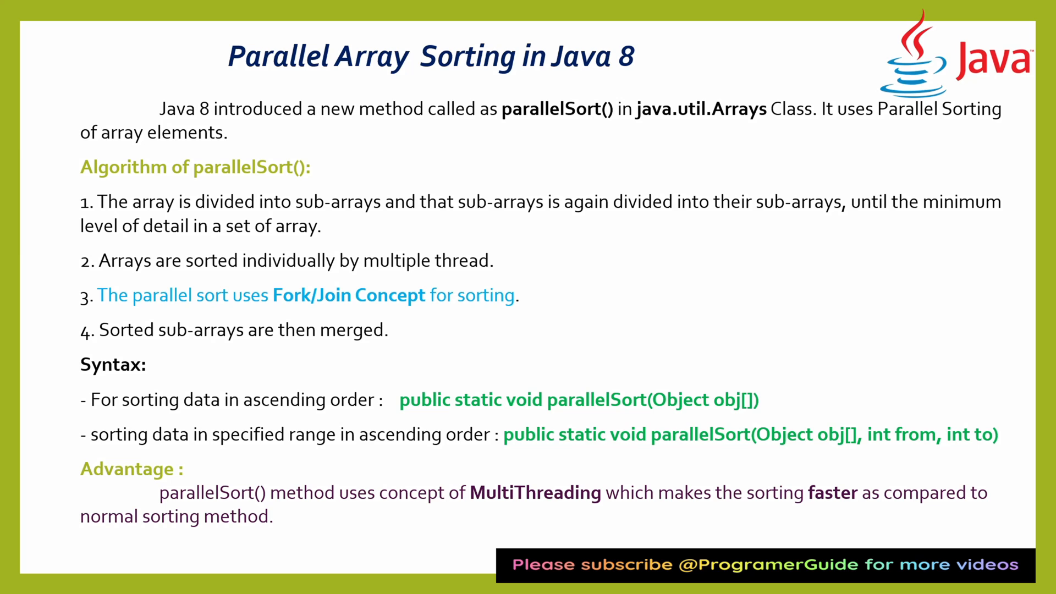
Leave the Parallel Array Sorting slide with Alt+Tab to show the open windows
key("alt+tab")
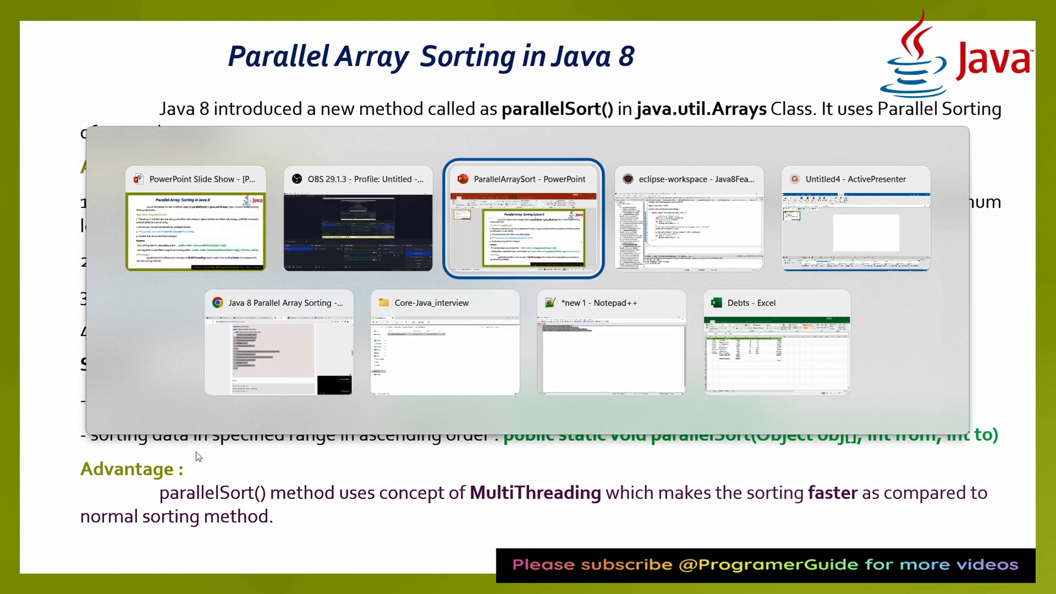
Open ParallelArraySort.java and jump to parallelSort(int[] a) in the Arrays source
left_click(687, 216)
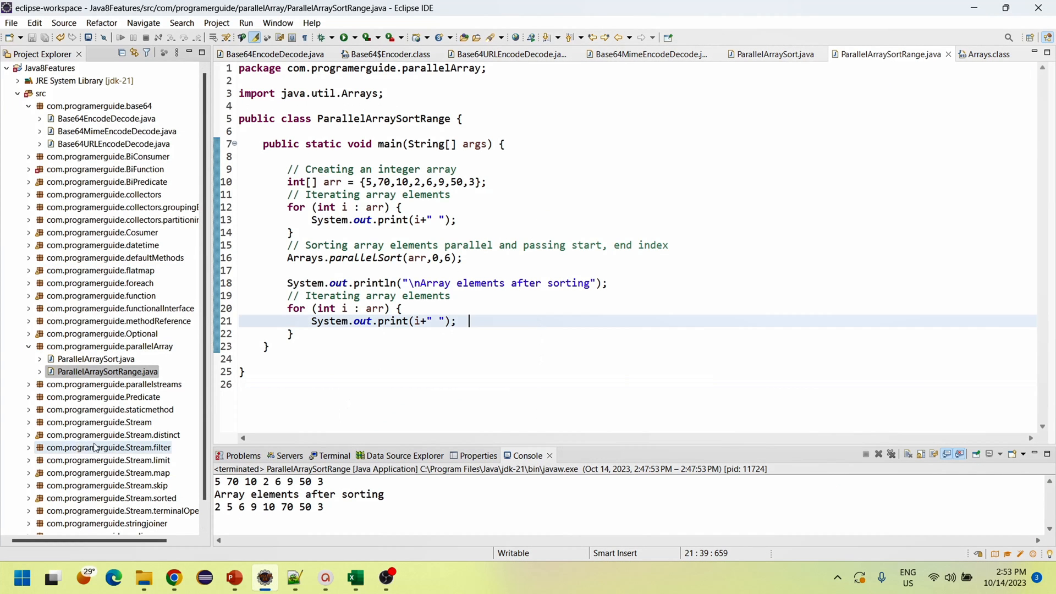
left_click(774, 54)
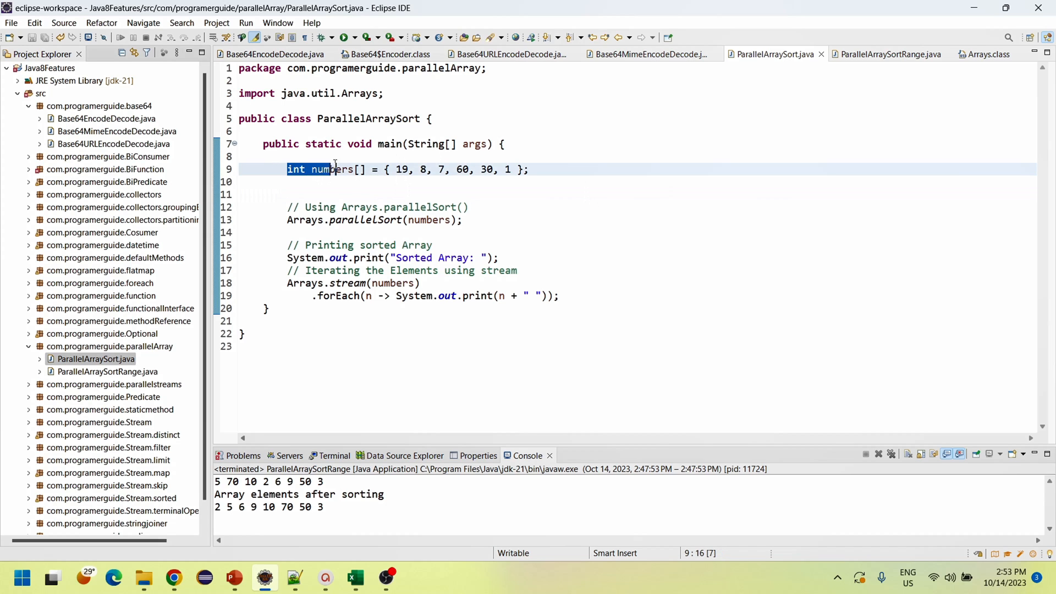
left_click(560, 171)
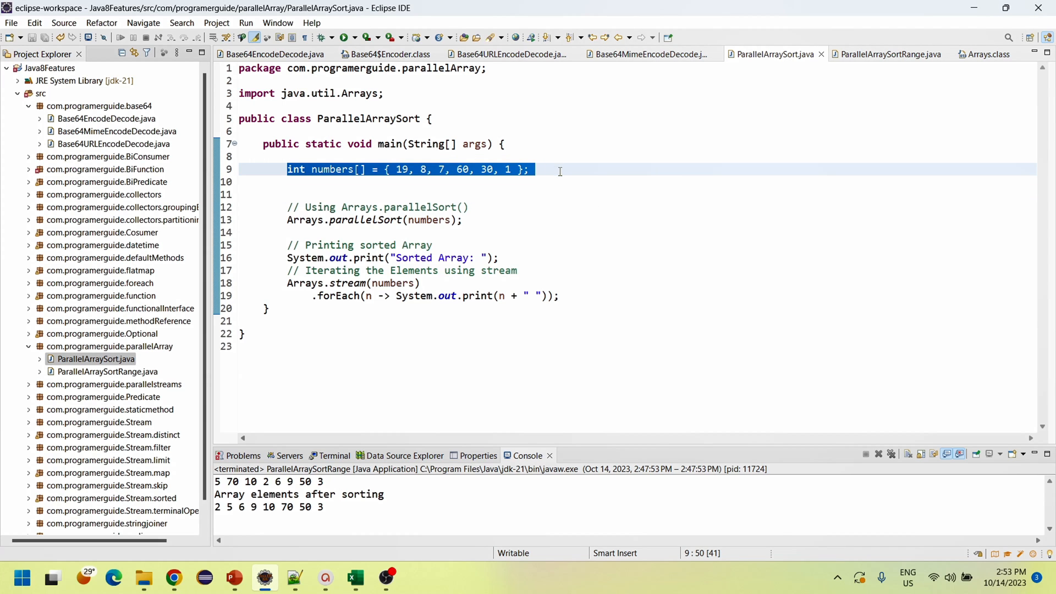
left_click(413, 176)
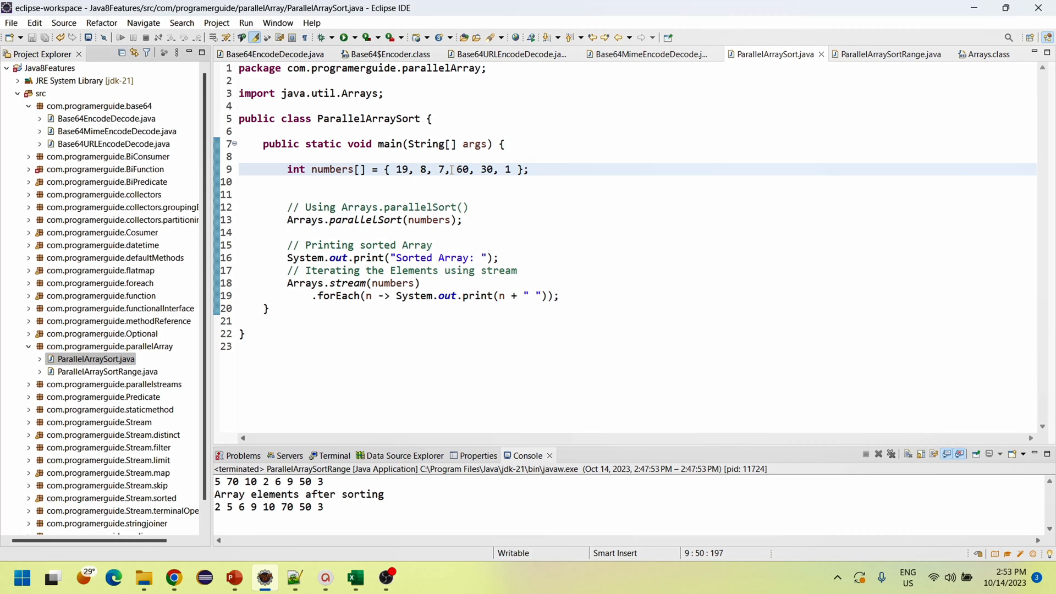
left_click_drag(451, 169, 512, 169)
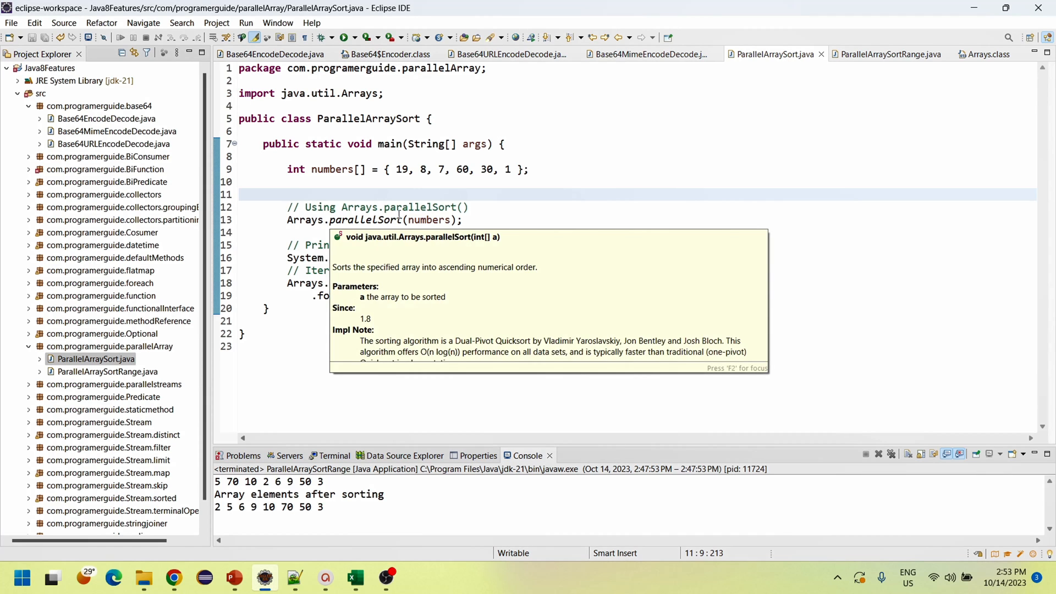
left_click(418, 220)
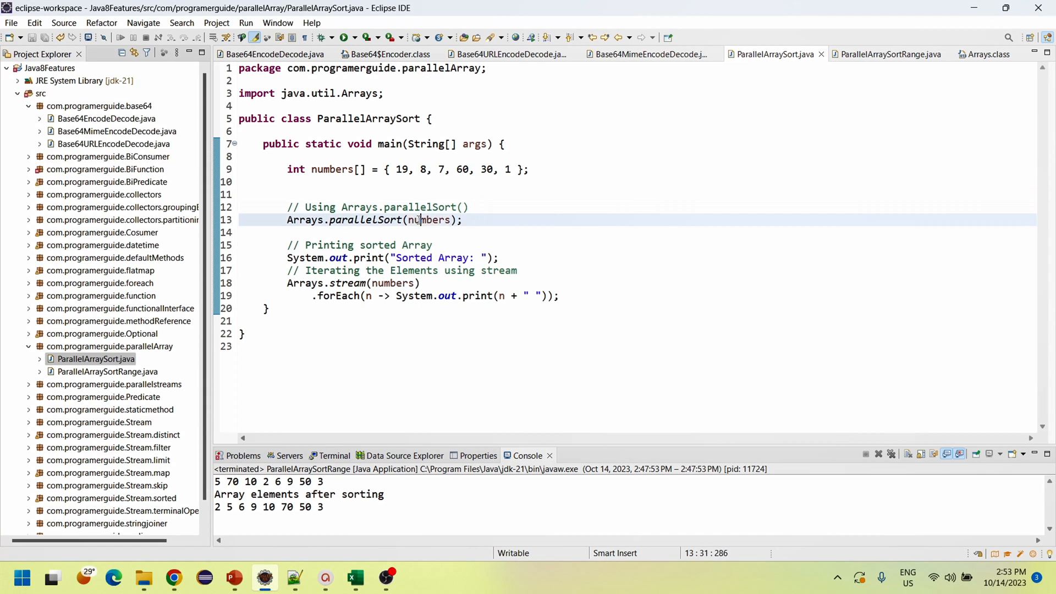
double_click(428, 220)
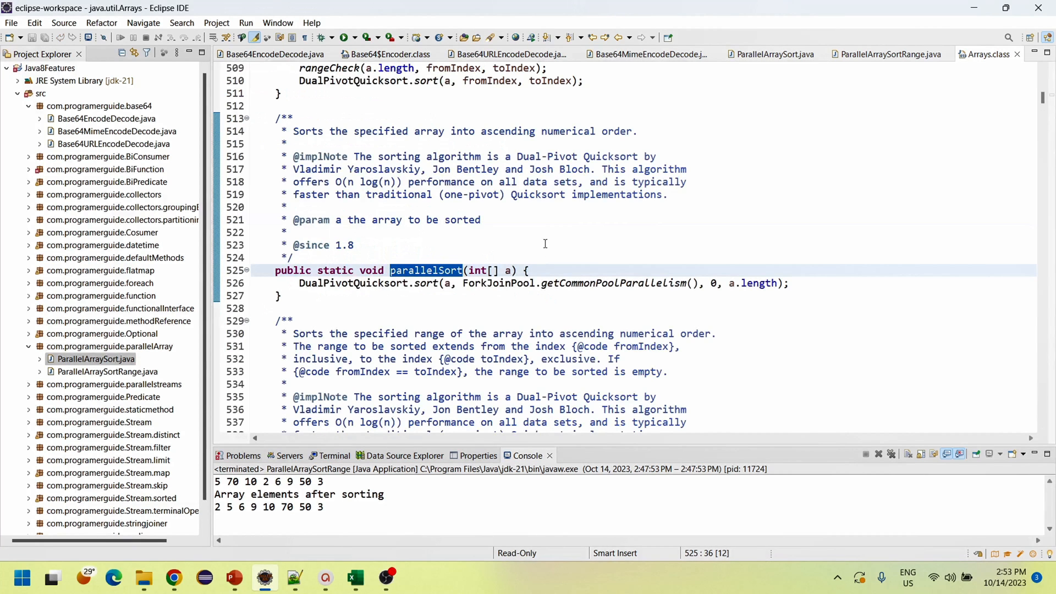
Scroll past the long, float and double parallelSort overloads, then return to ParallelArraySort.java
scroll("down", 3)
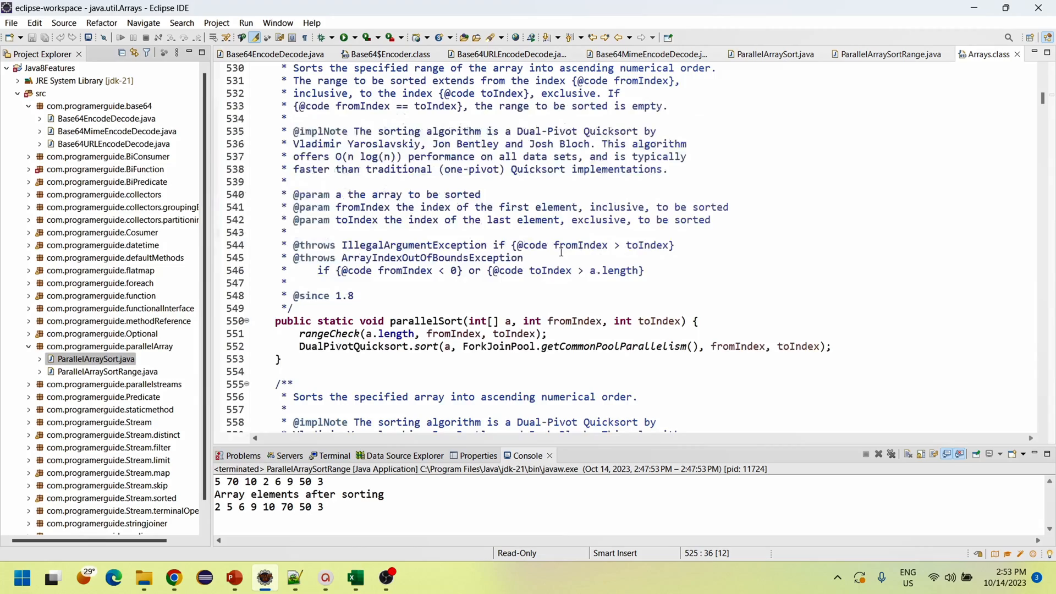
scroll("down", 3)
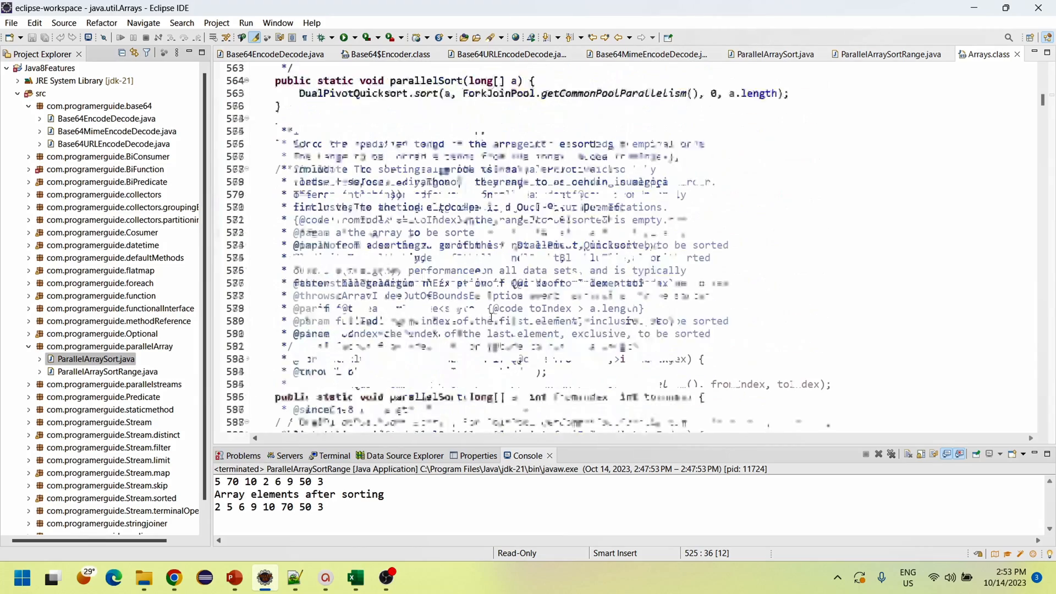
scroll("down", 3)
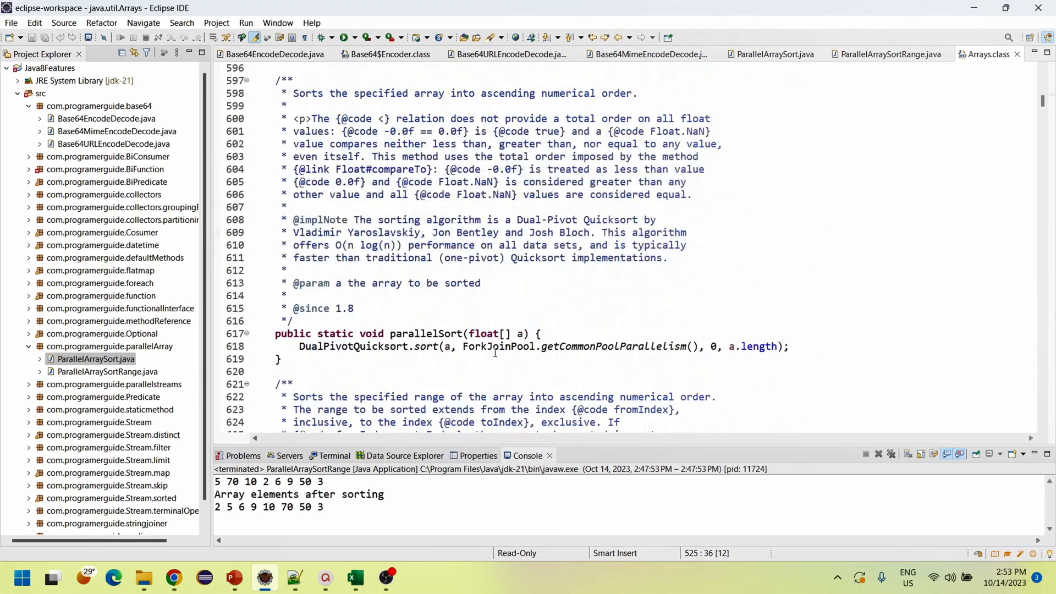
scroll("down", 3)
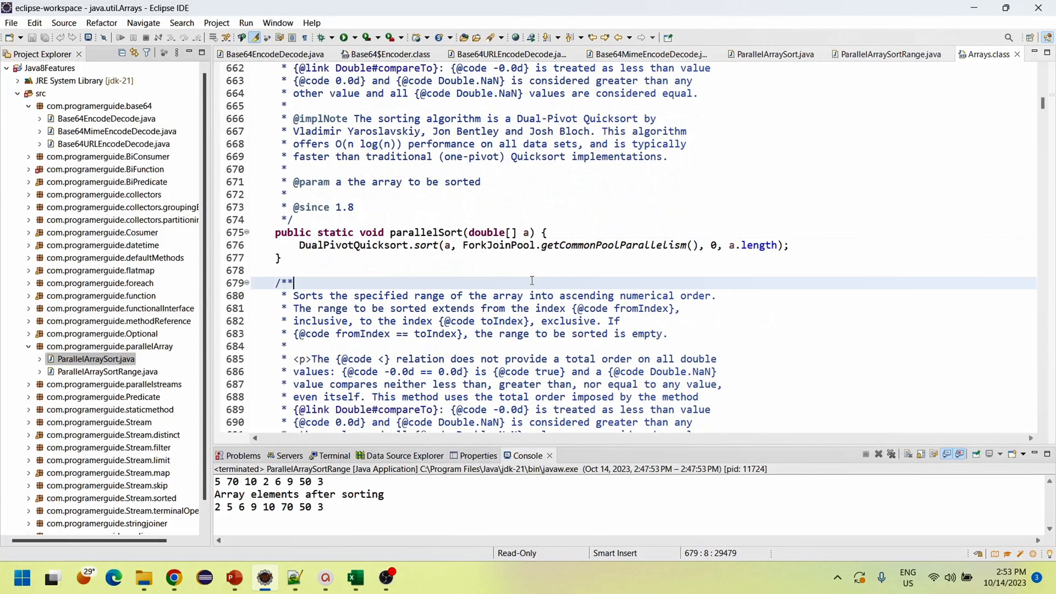
left_click(771, 54)
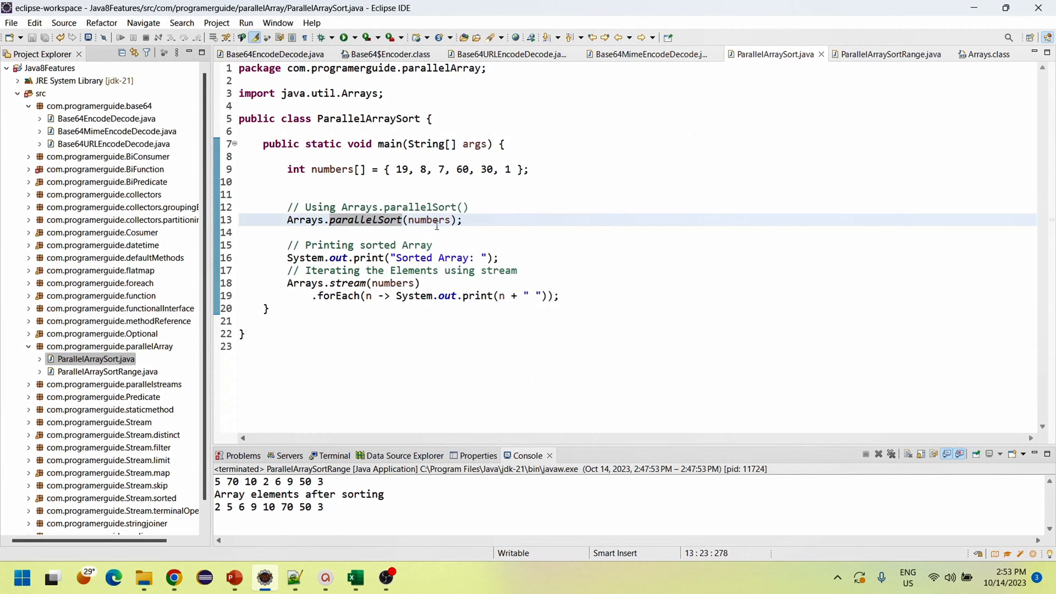
left_click(471, 220)
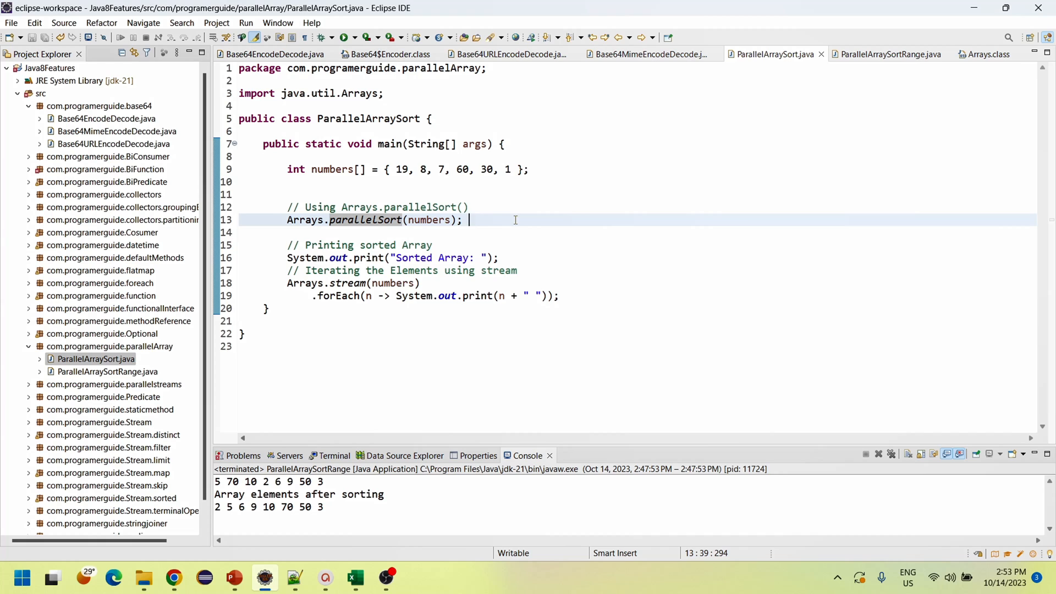
mouse_move(351, 257)
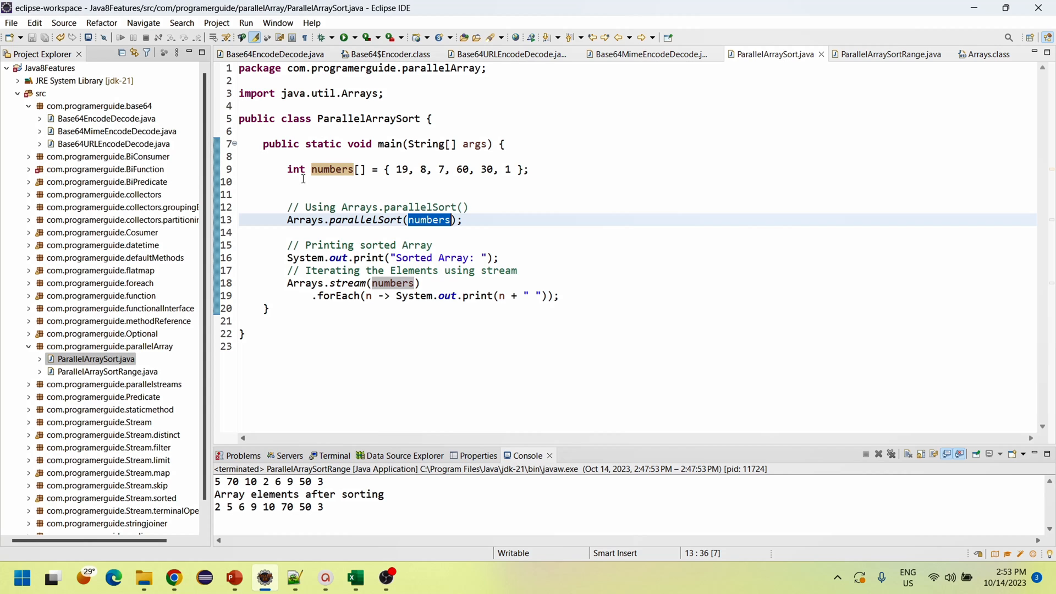
mouse_move(400, 245)
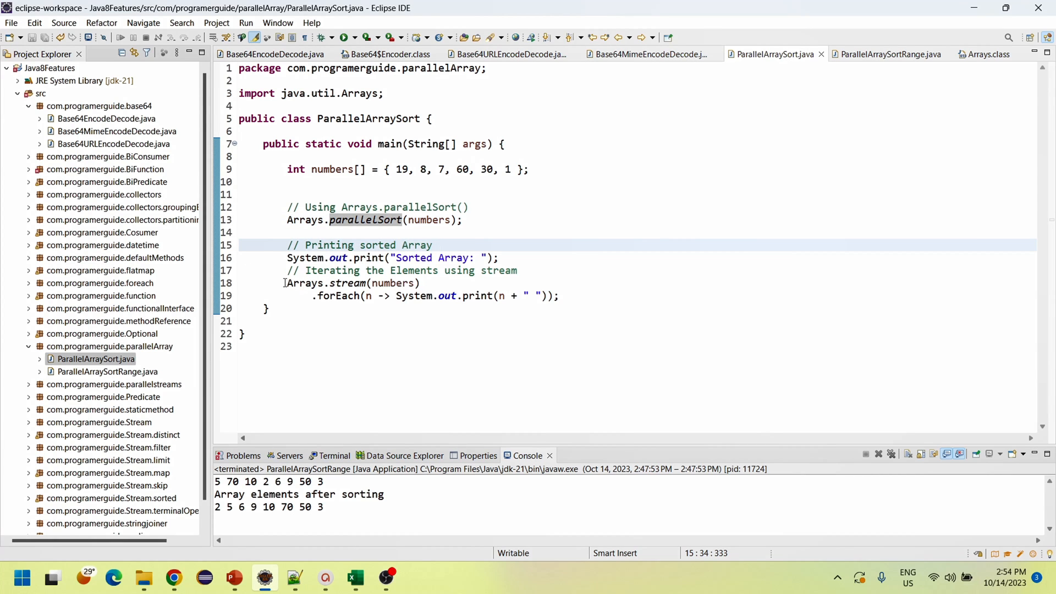
left_click(426, 283)
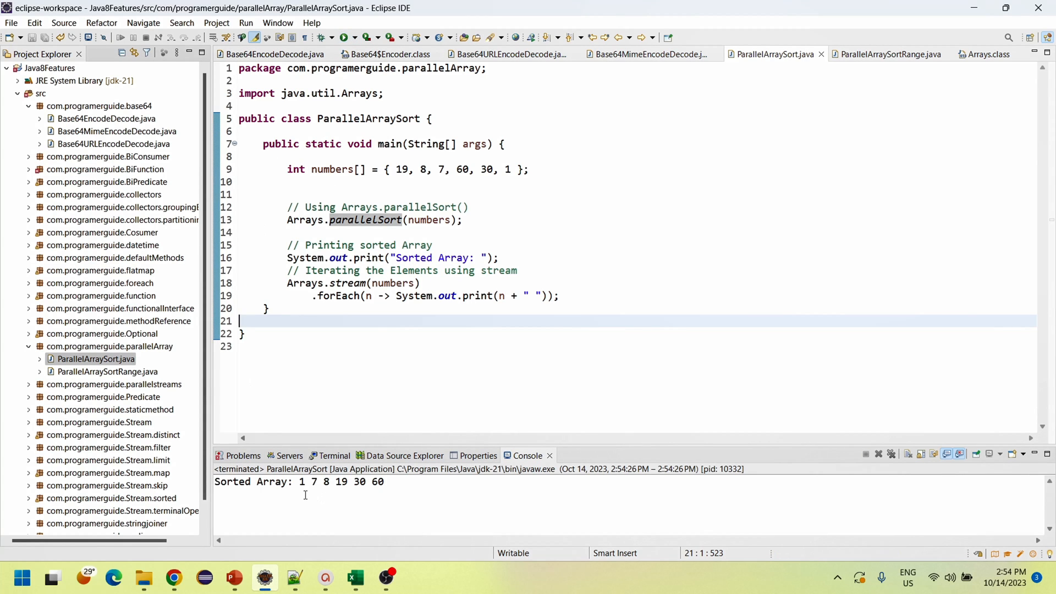
mouse_move(313, 489)
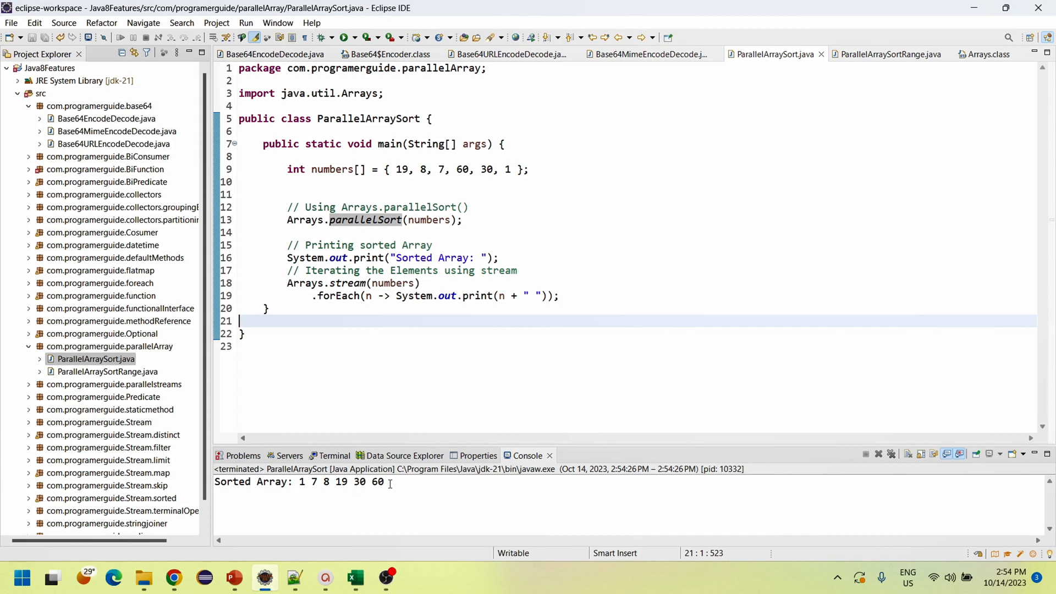
Highlight the console output 'Sorted Array: 1 7 8 19 30 60'
triple_click(303, 482)
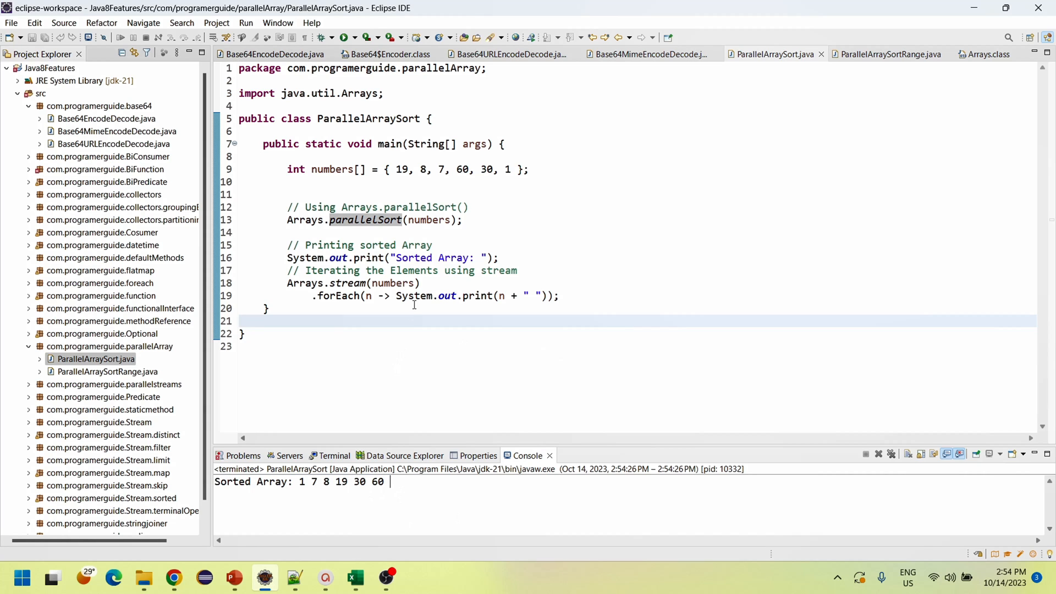
mouse_move(405, 343)
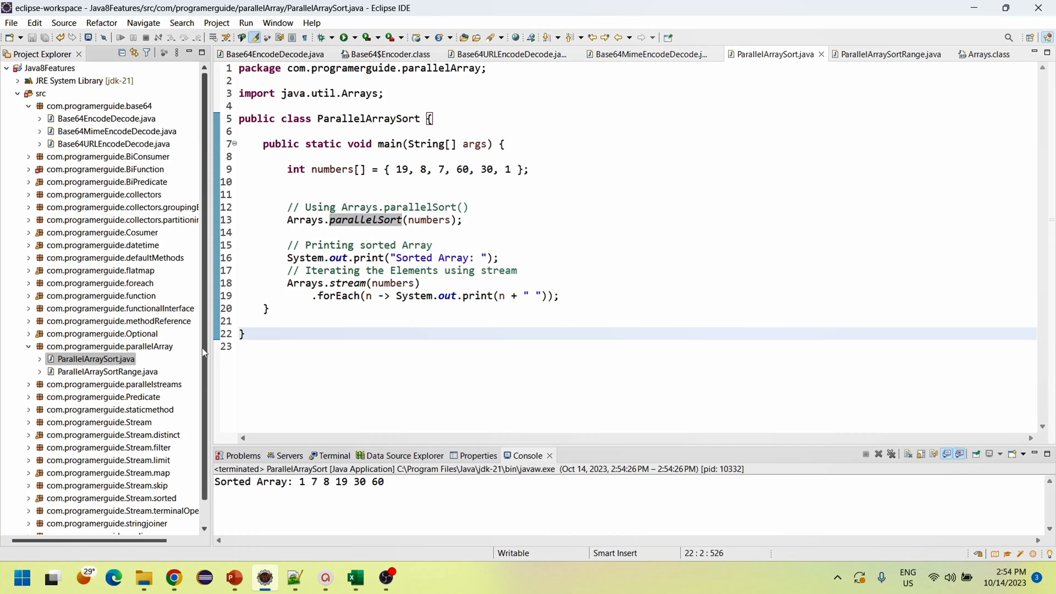
Switch to ParallelArraySortRange.java and inspect the ranged parallelSort's fromIndex parameter
left_click(887, 54)
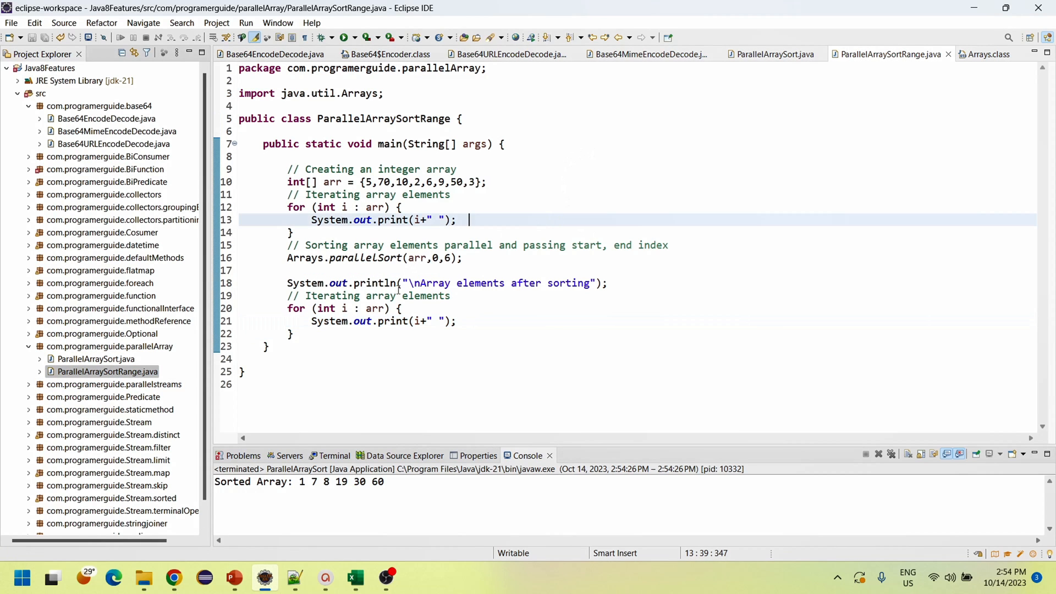
mouse_move(427, 329)
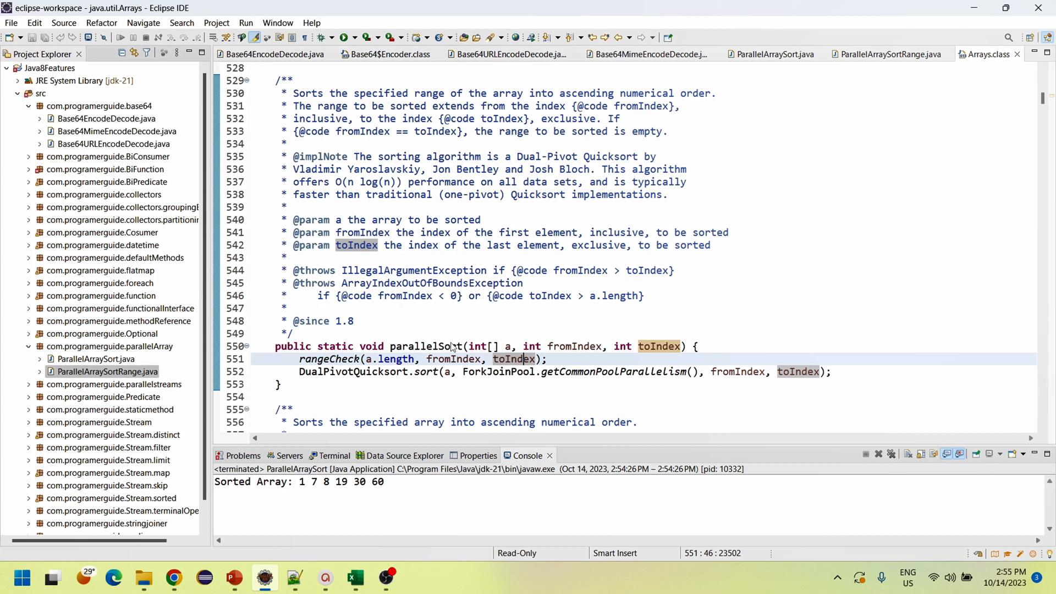
left_click(357, 321)
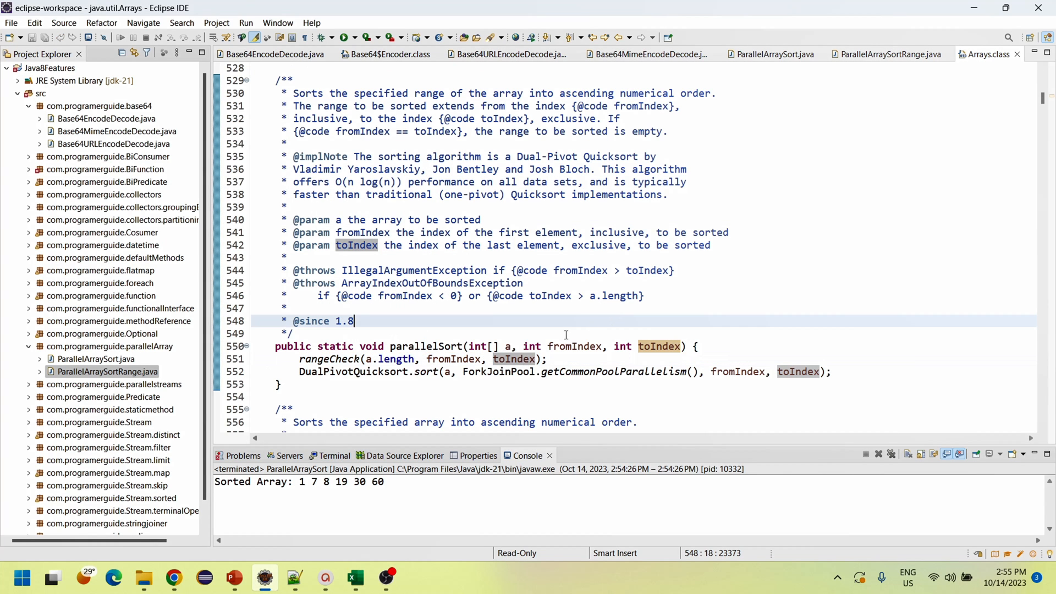
double_click(479, 346)
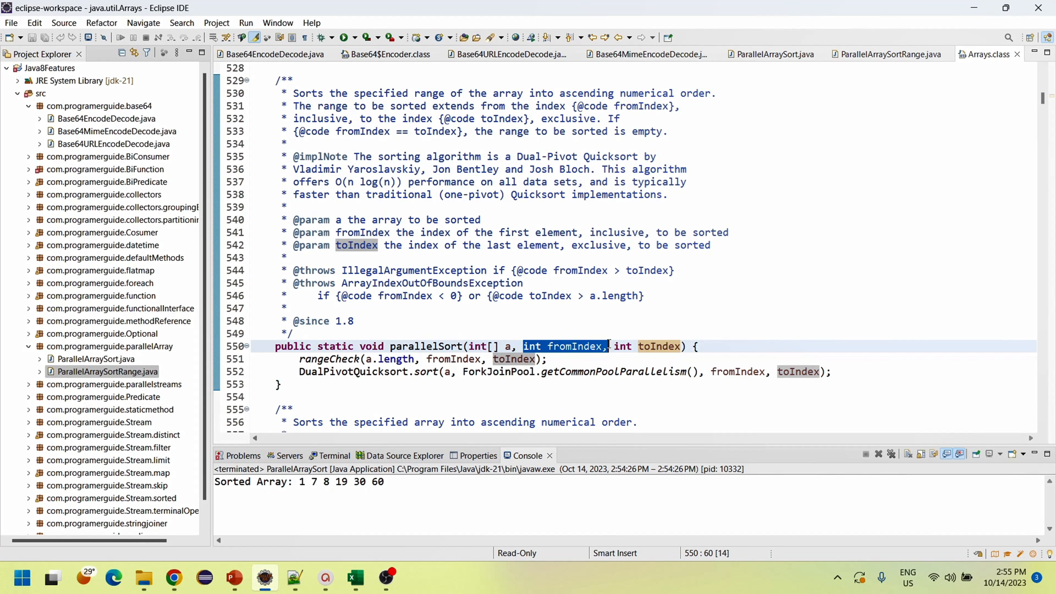
left_click(804, 354)
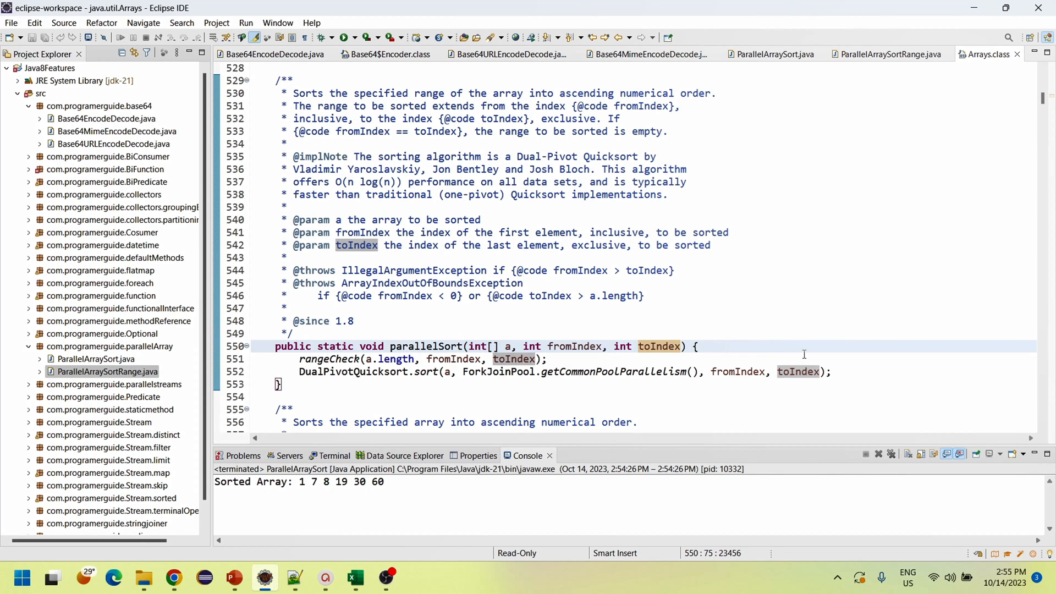
Browse the parallelSort overloads in Arrays.class, then return to ParallelArraySortRange.java
scroll("down", 3)
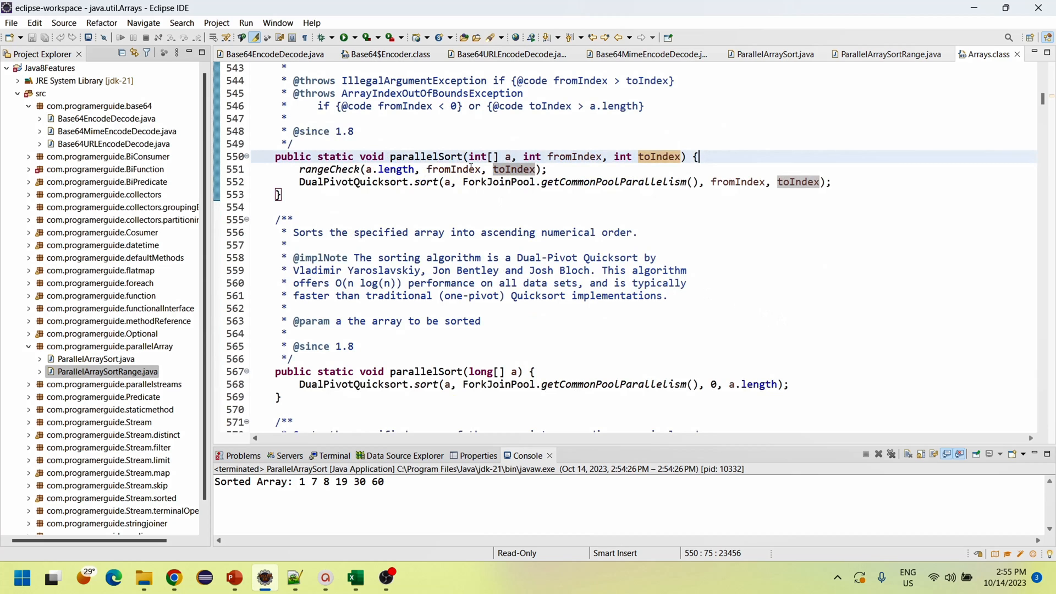
double_click(426, 157)
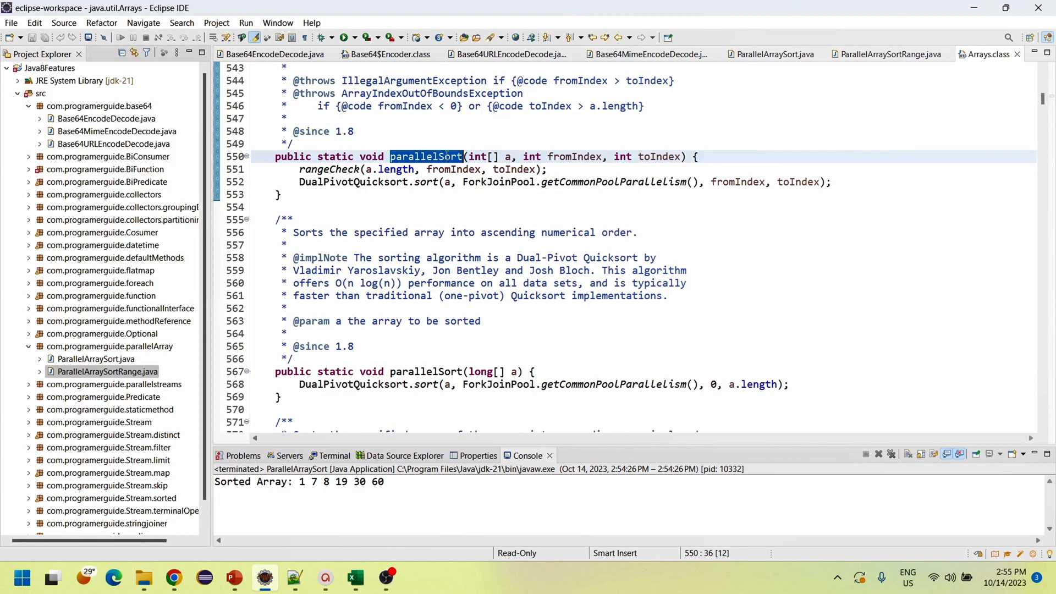
scroll("down", 3)
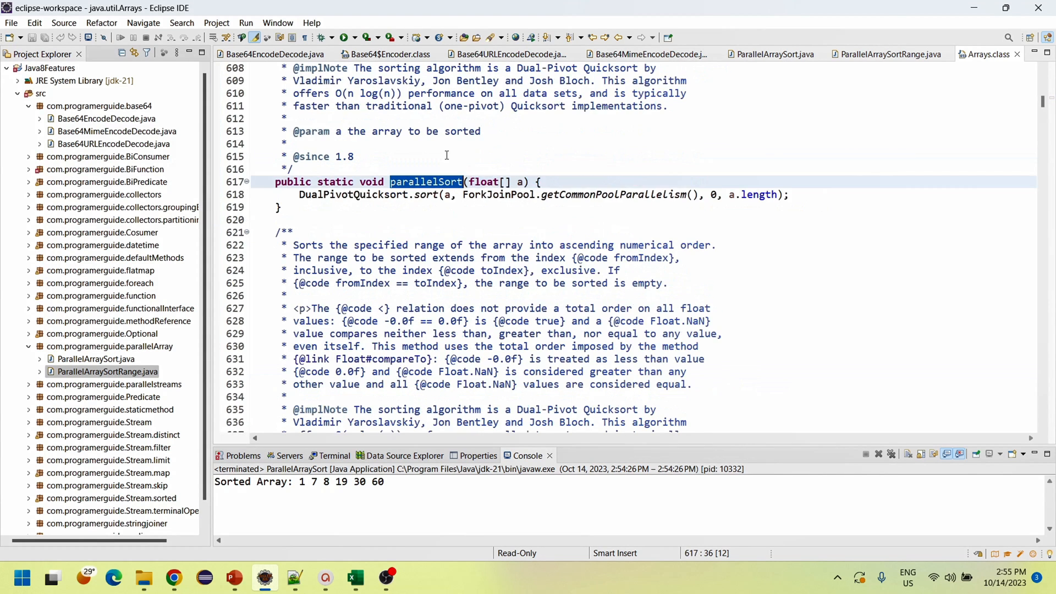
scroll("down", 3)
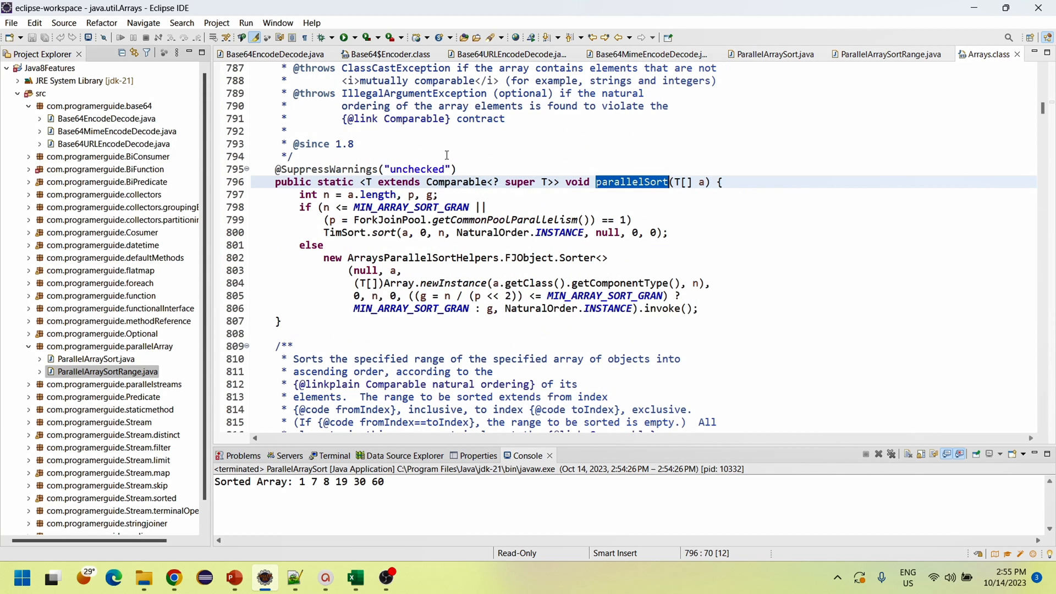
scroll("down", 3)
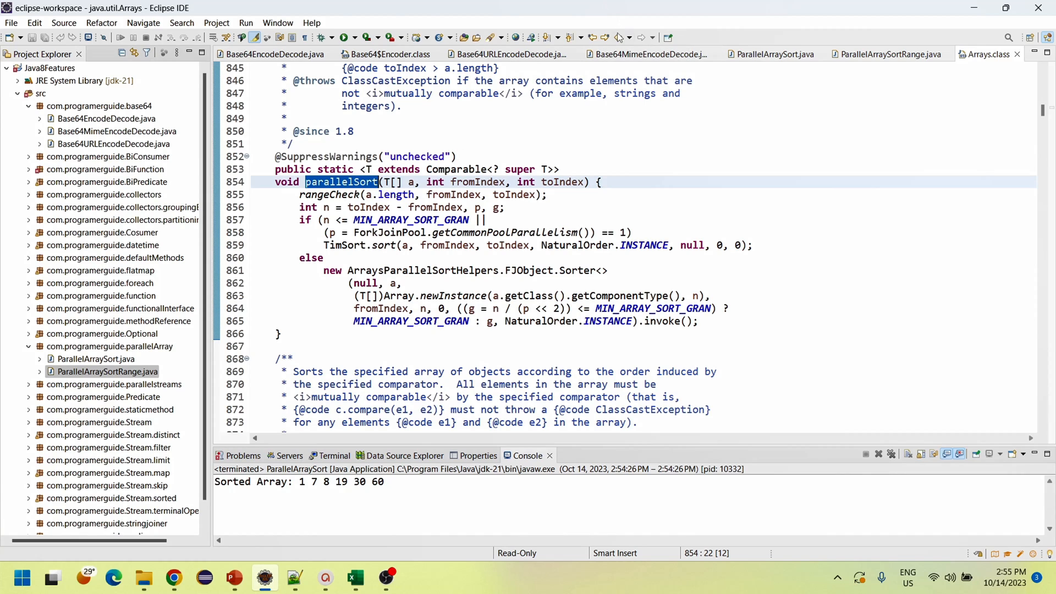
left_click(893, 54)
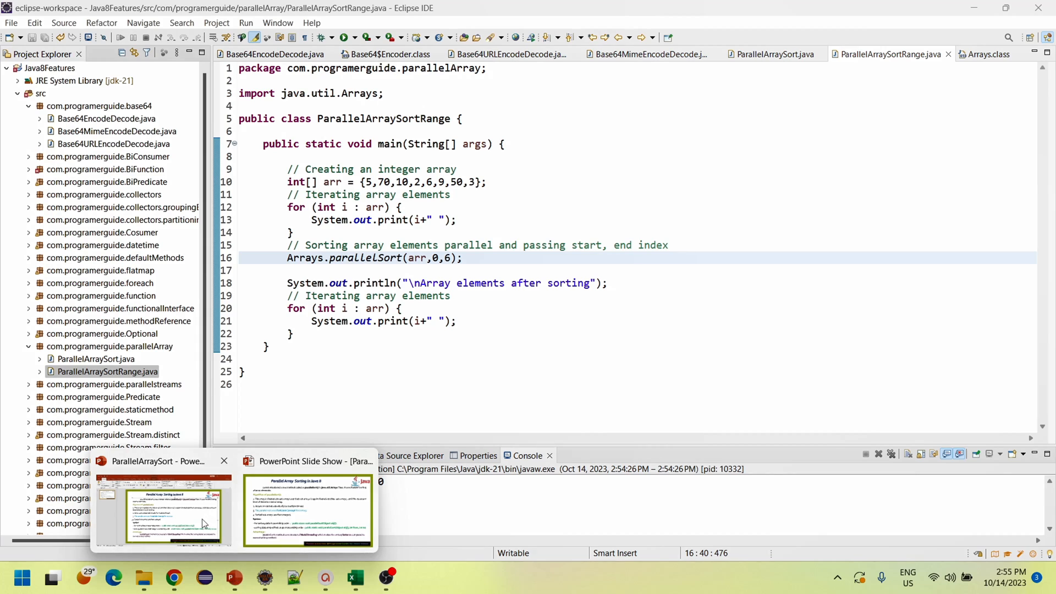
Show the Parallel Array Sorting slide with the ranged parallelSort syntax
left_click(307, 509)
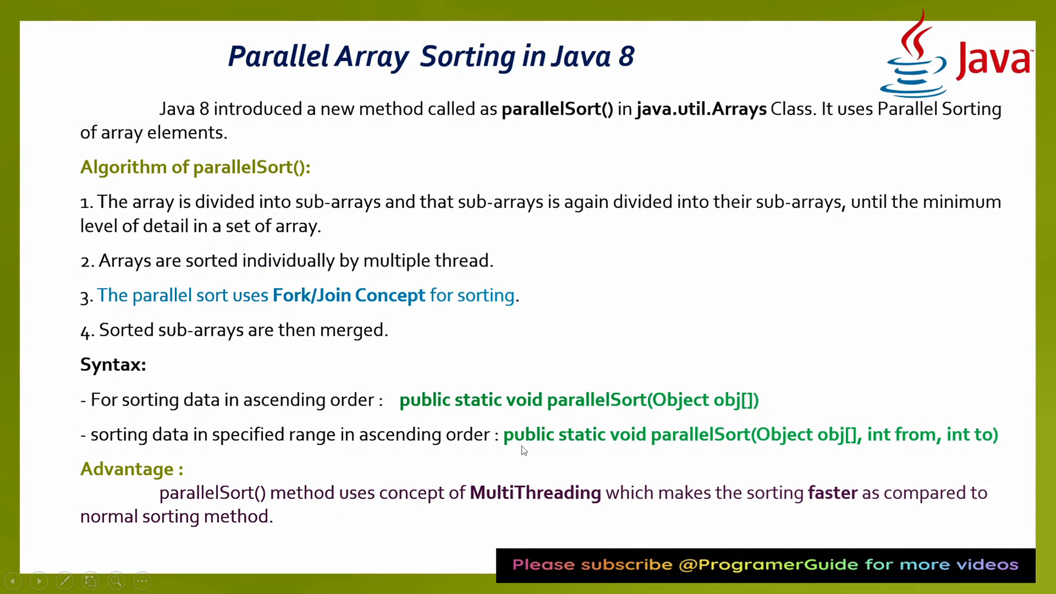
mouse_move(771, 448)
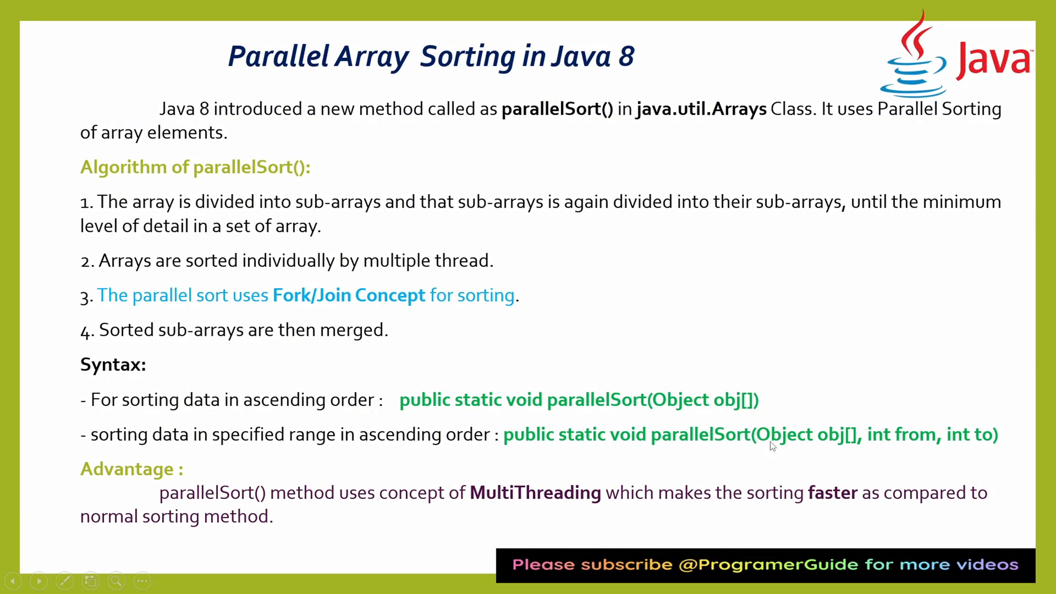
mouse_move(981, 446)
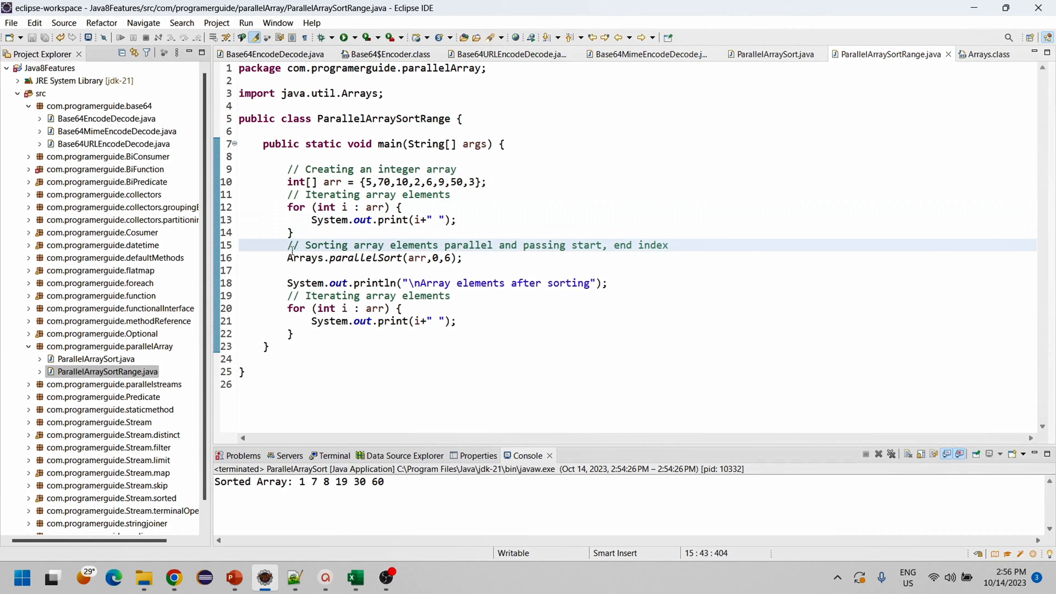
Run ParallelArraySortRange sorting indices 0 to 6 and mark the unsorted trailing 50 3
double_click(365, 257)
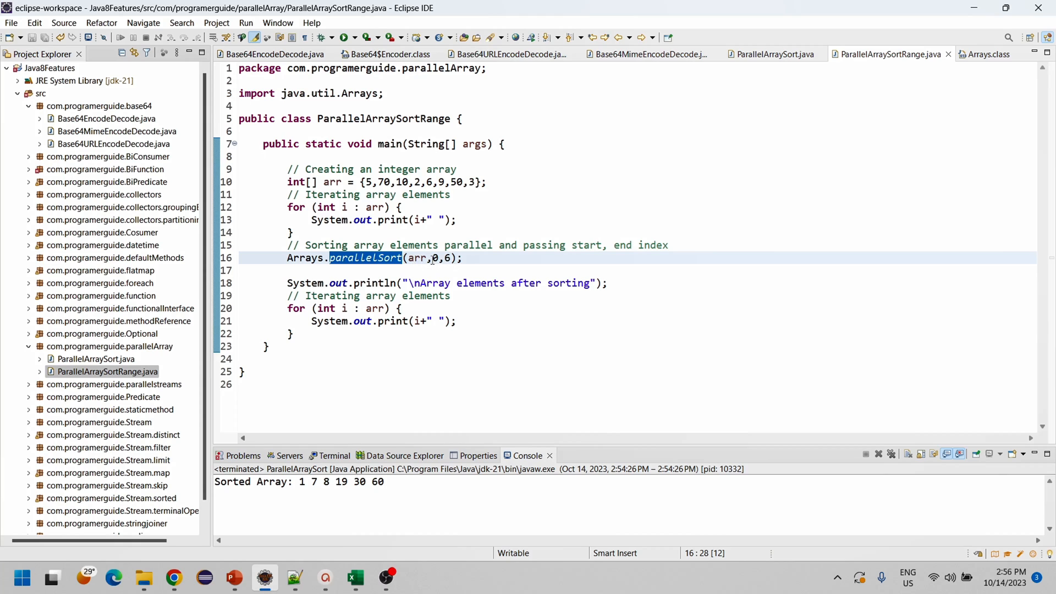
left_click(440, 258)
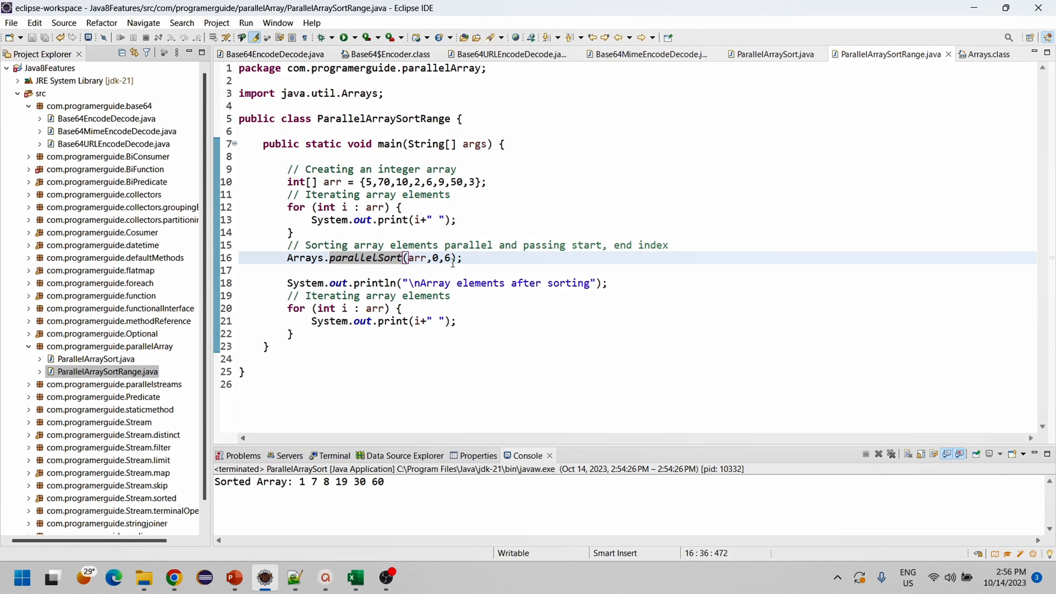
left_click(476, 258)
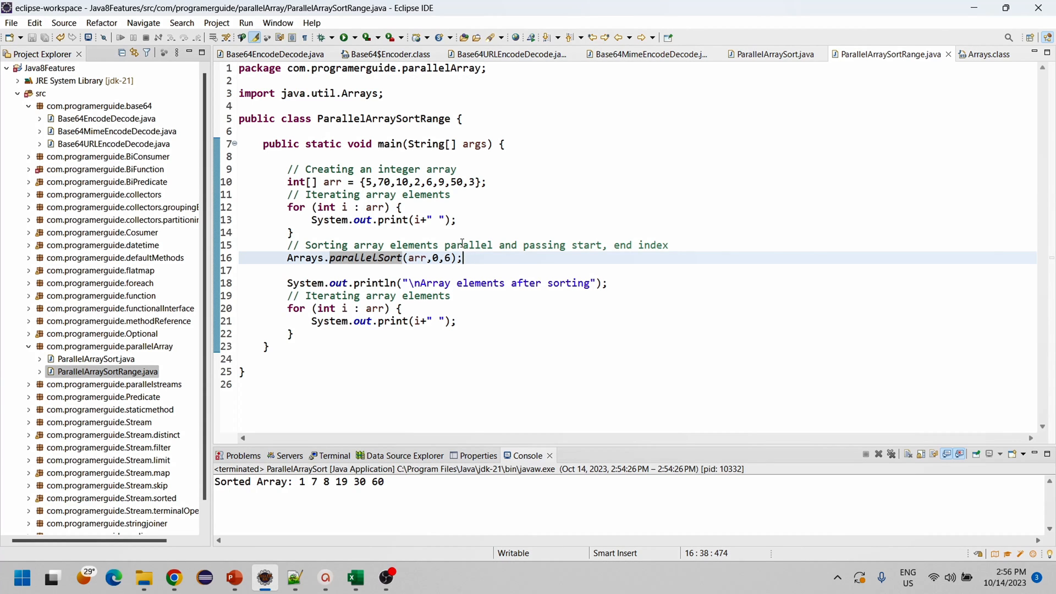
mouse_move(517, 264)
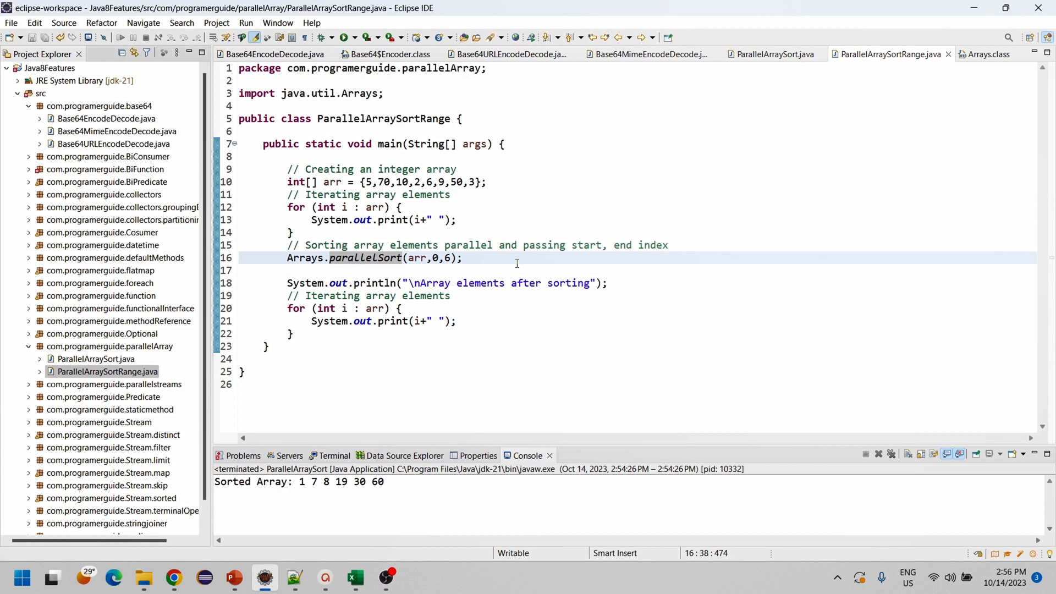
left_click(339, 37)
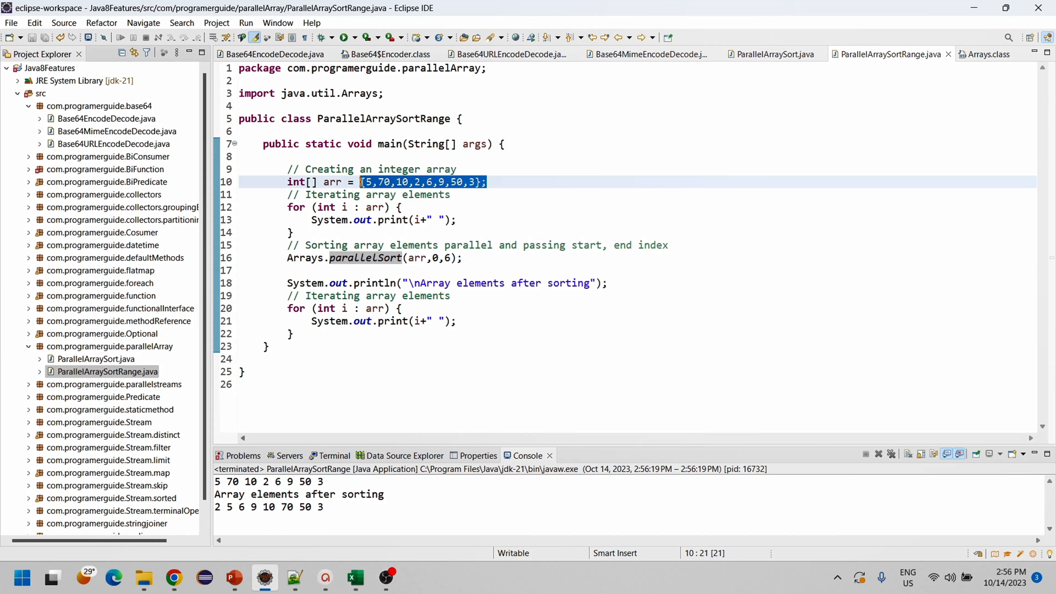
mouse_move(499, 193)
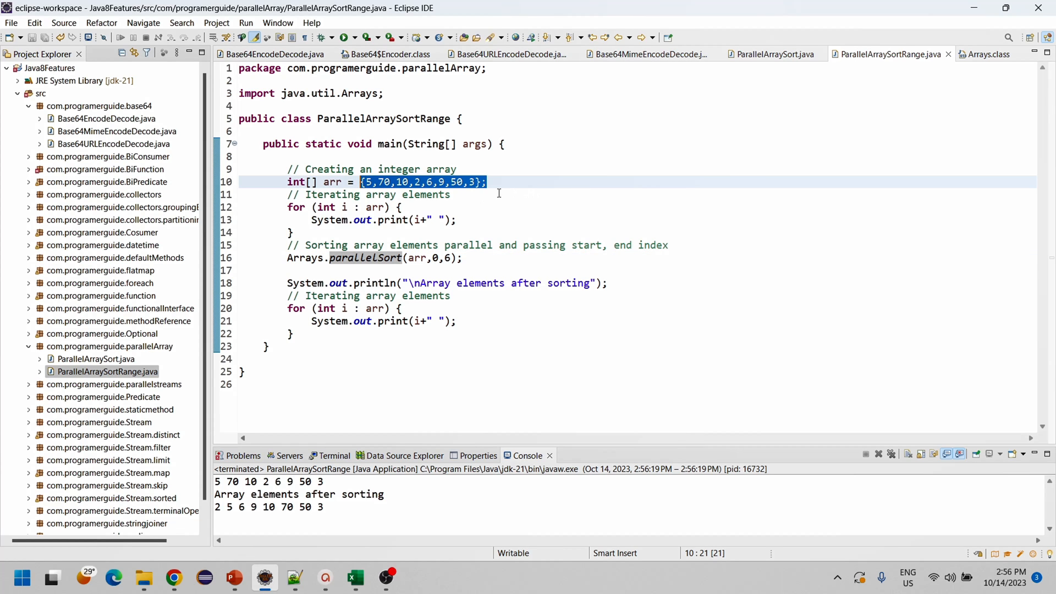
mouse_move(527, 238)
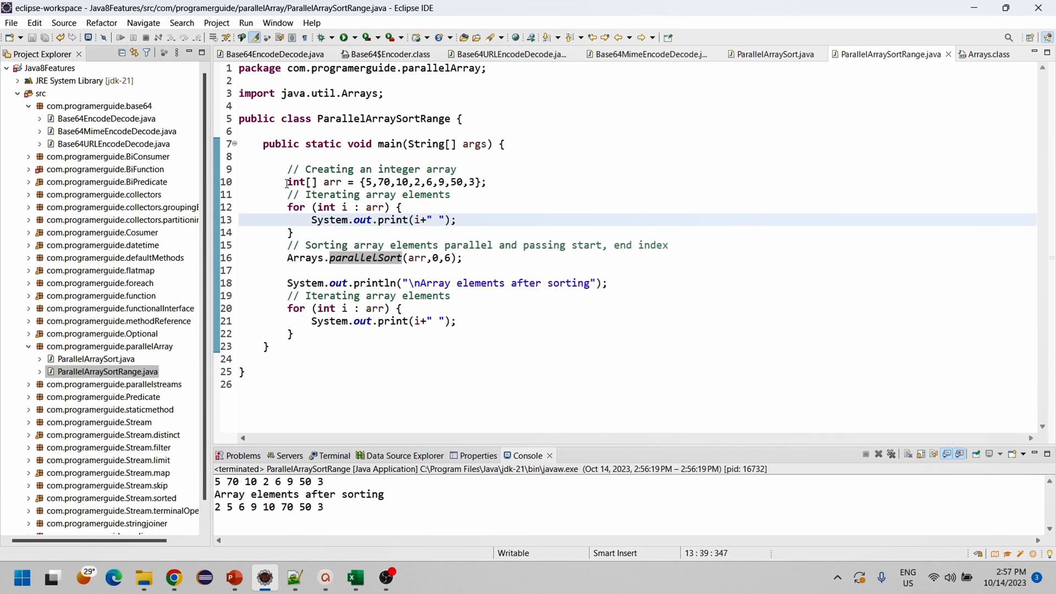
left_click(501, 182)
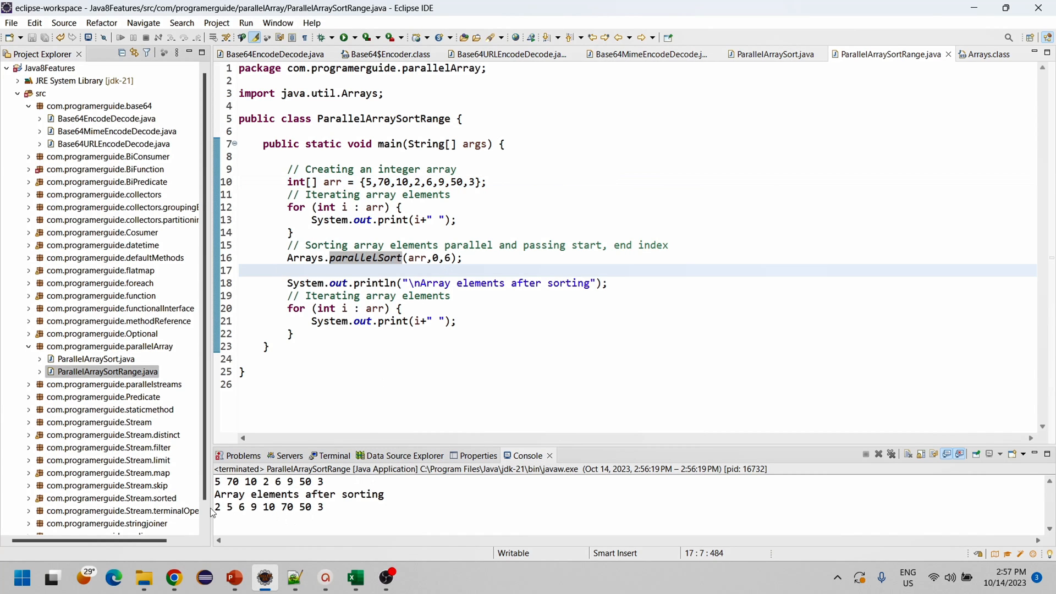
left_click_drag(215, 507, 291, 507)
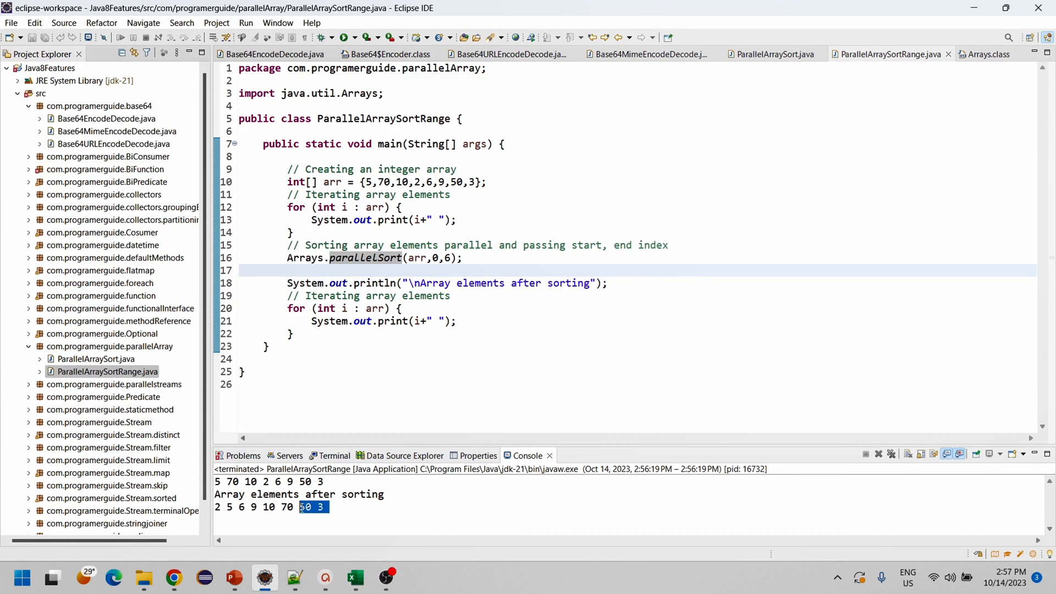
Change the parallelSort end index from 6 to 4, then save and run
left_click(450, 258)
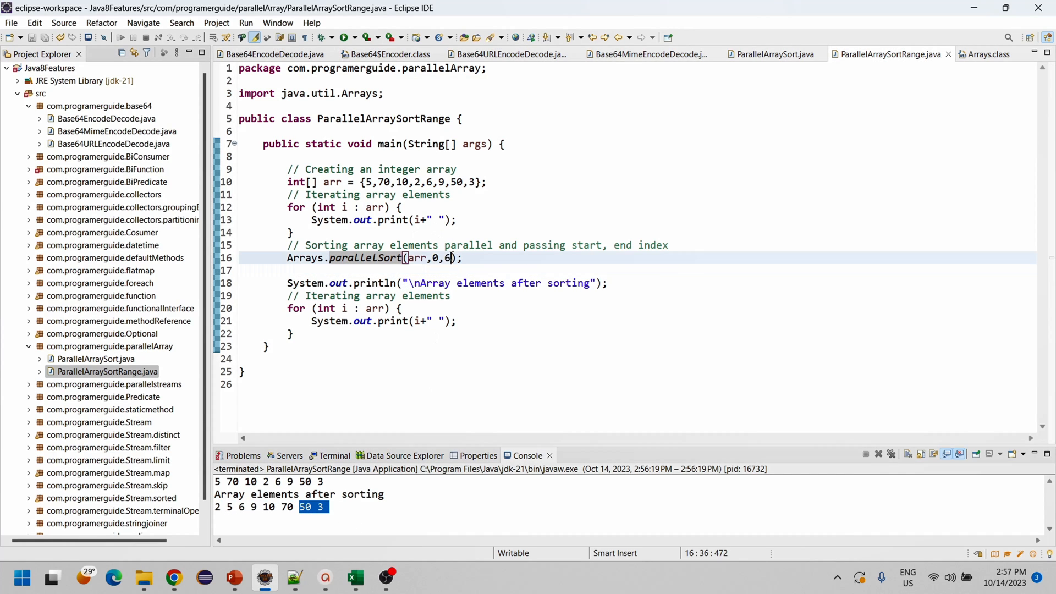
type("4")
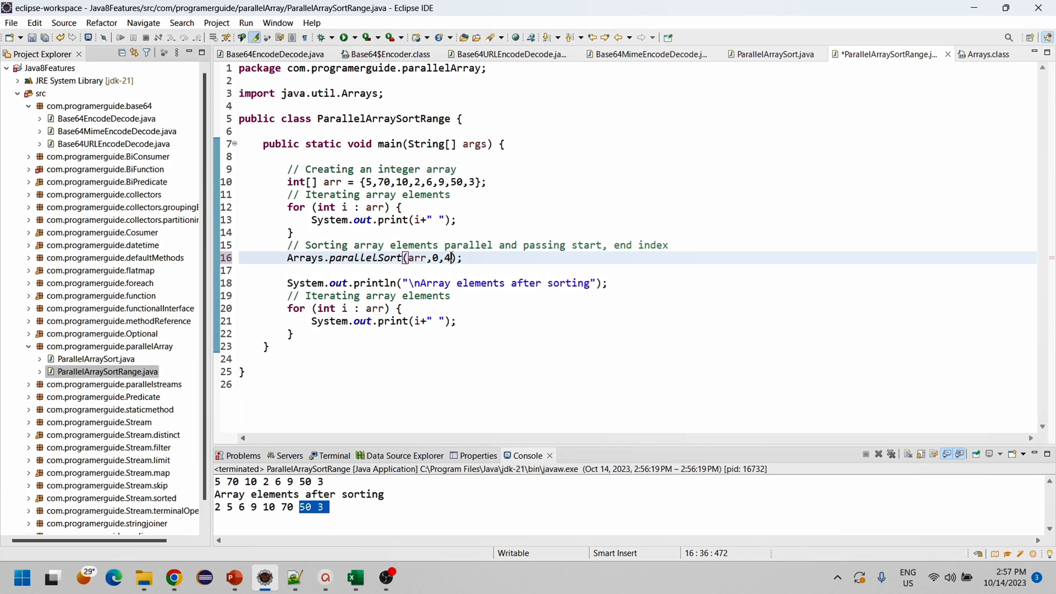
key("Ctrl+s")
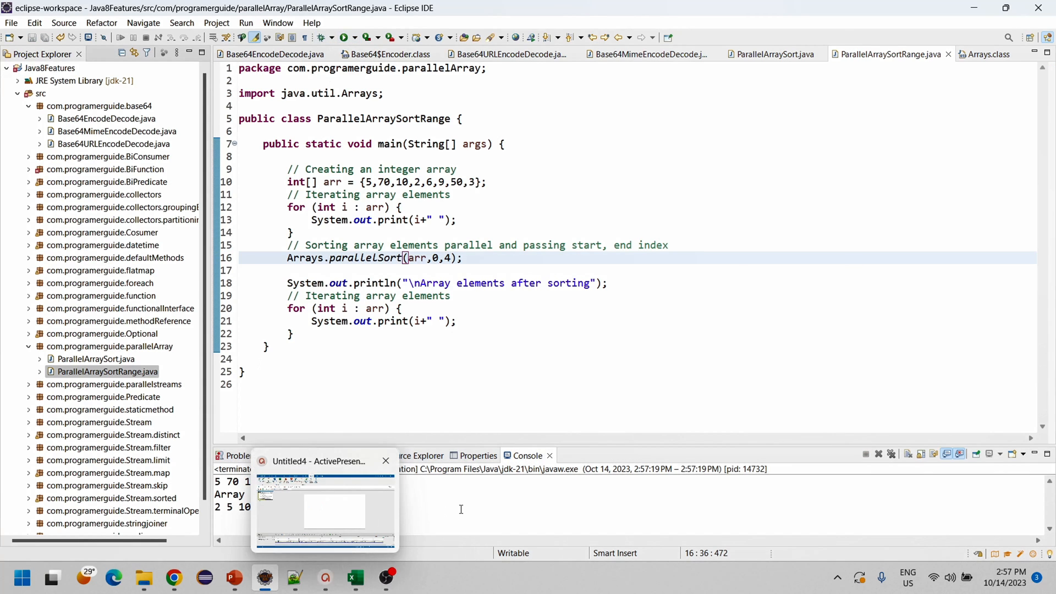
Change the end index to 15 to trigger an ArrayIndexOutOfBoundsException
left_click(385, 461)
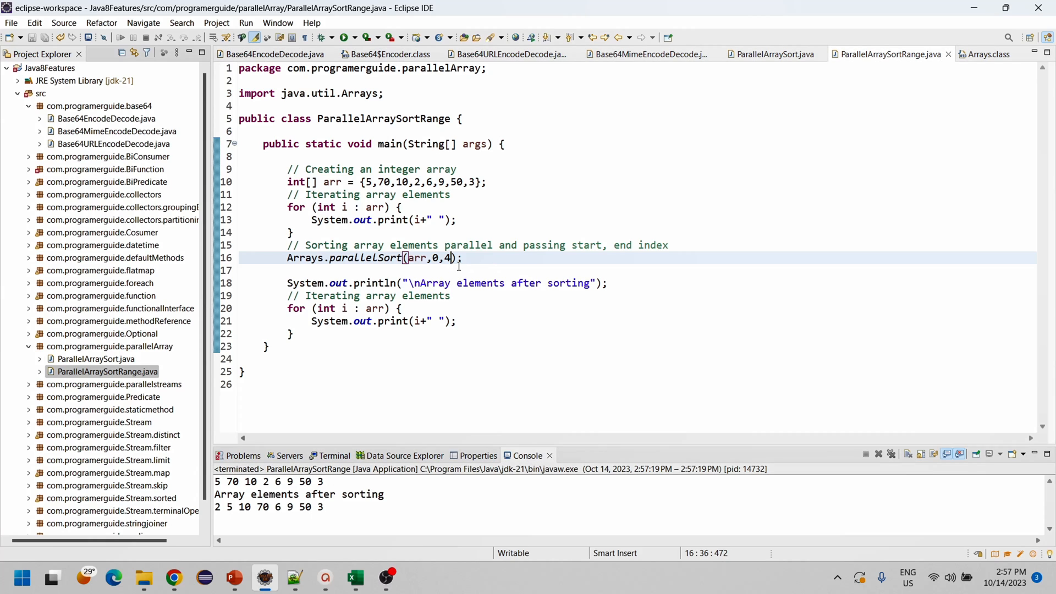
type("1")
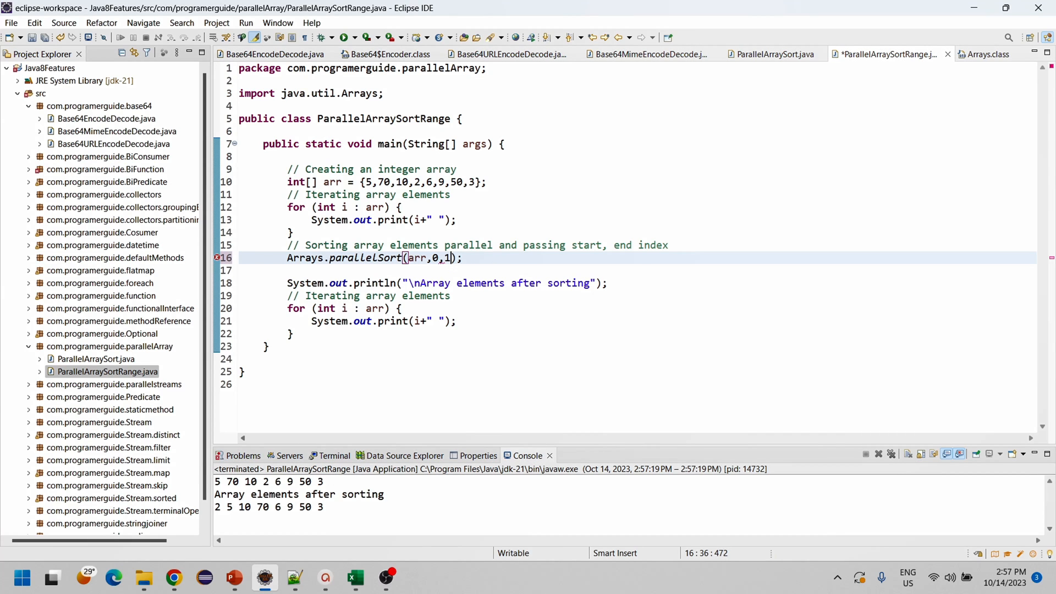
type("5")
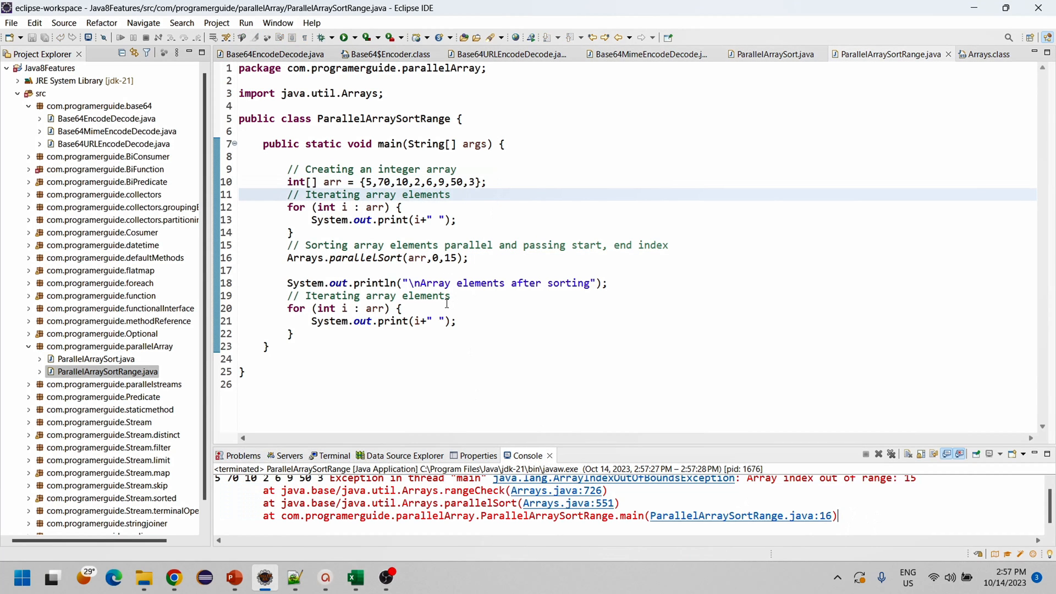
mouse_move(470, 296)
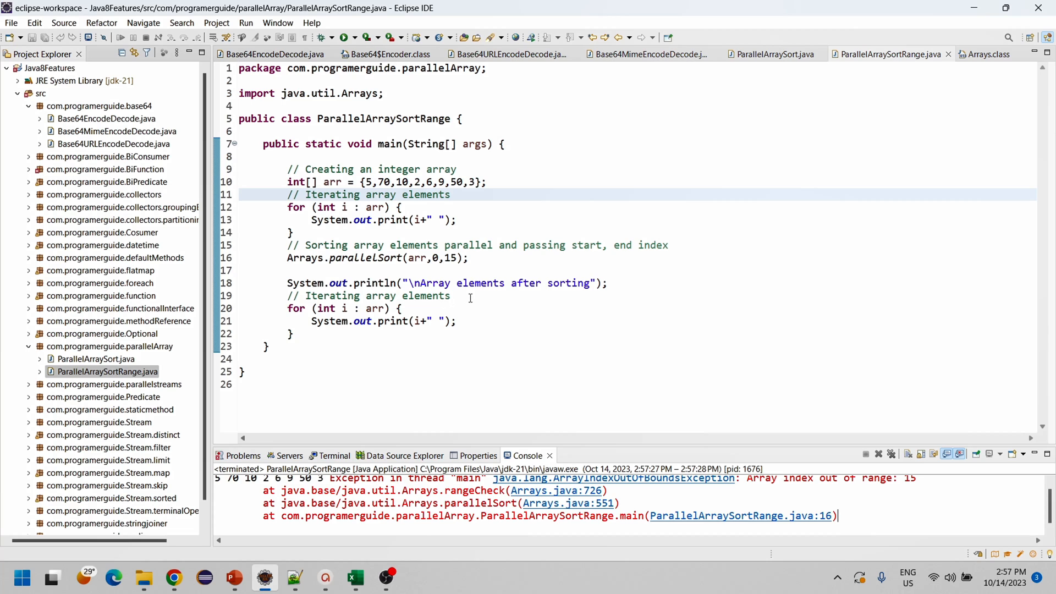